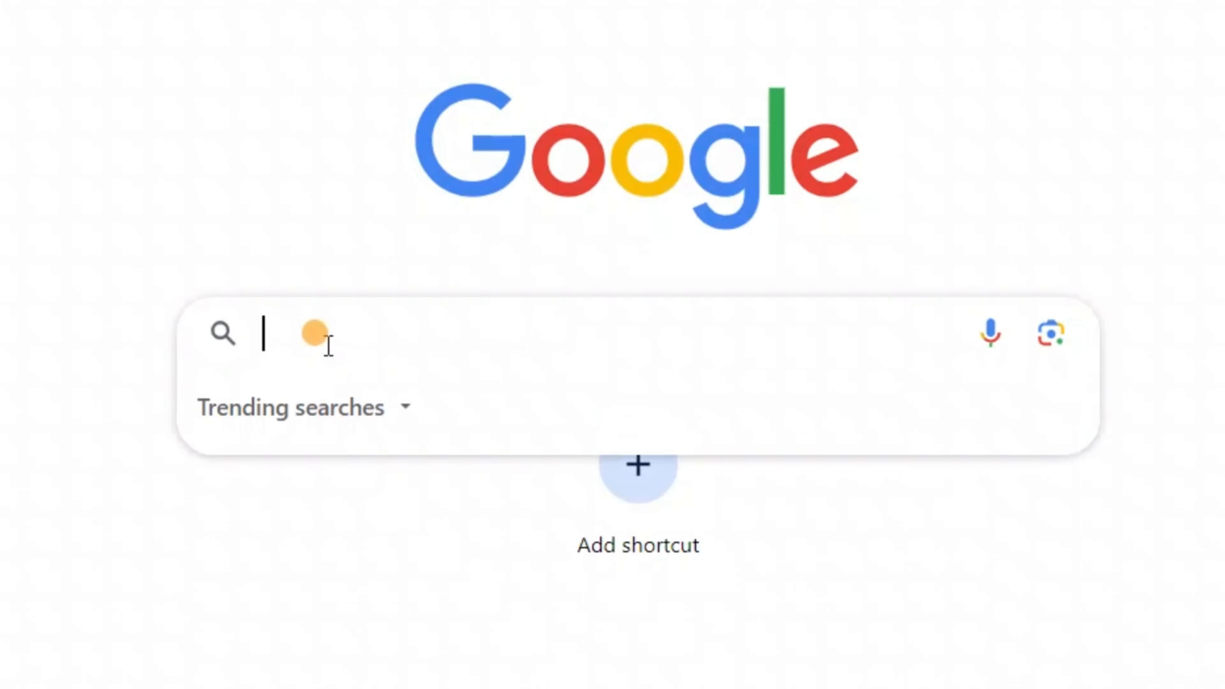
# Search Google for "pdfgear".
pyautogui.write('pdfgear')
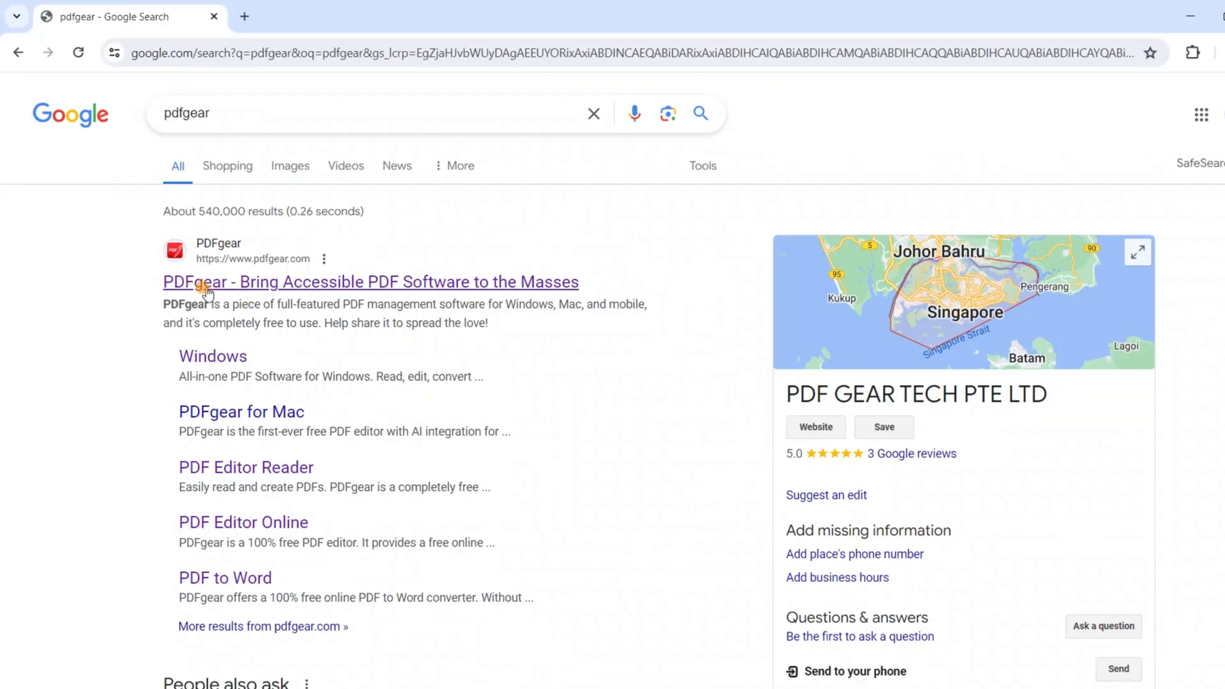
# Download the PDFgear installer from the official pdfgear.com site via Free Download.
pyautogui.click(370, 281)
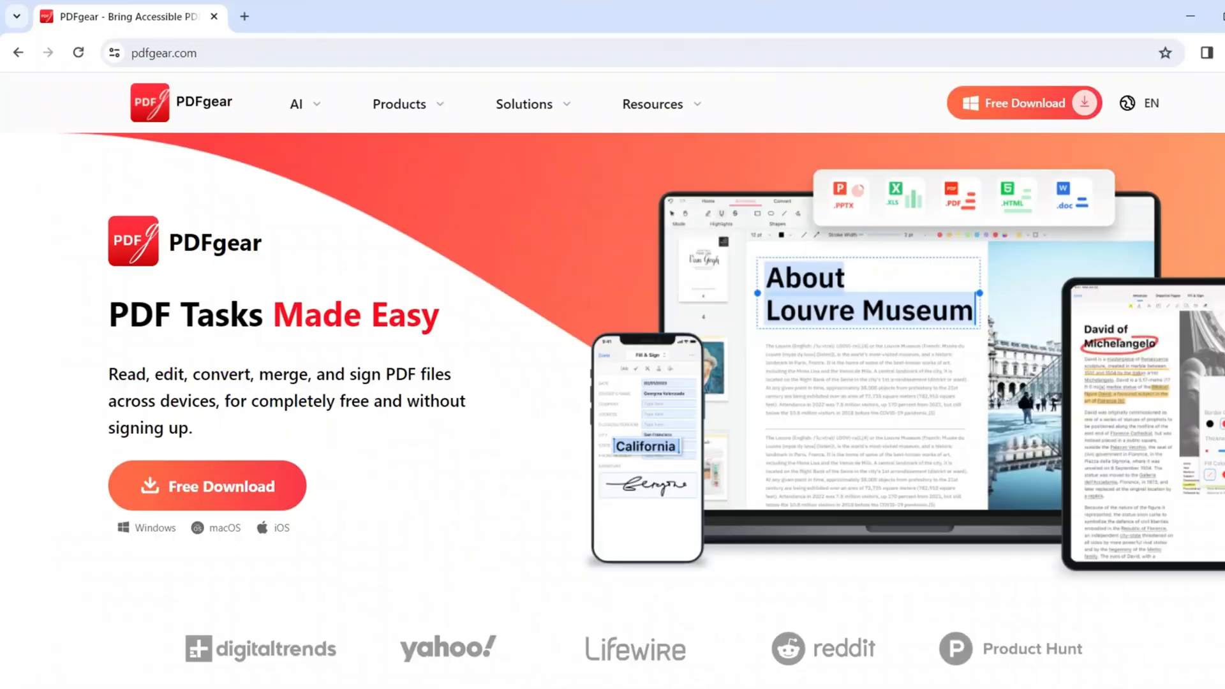
pyautogui.click(206, 482)
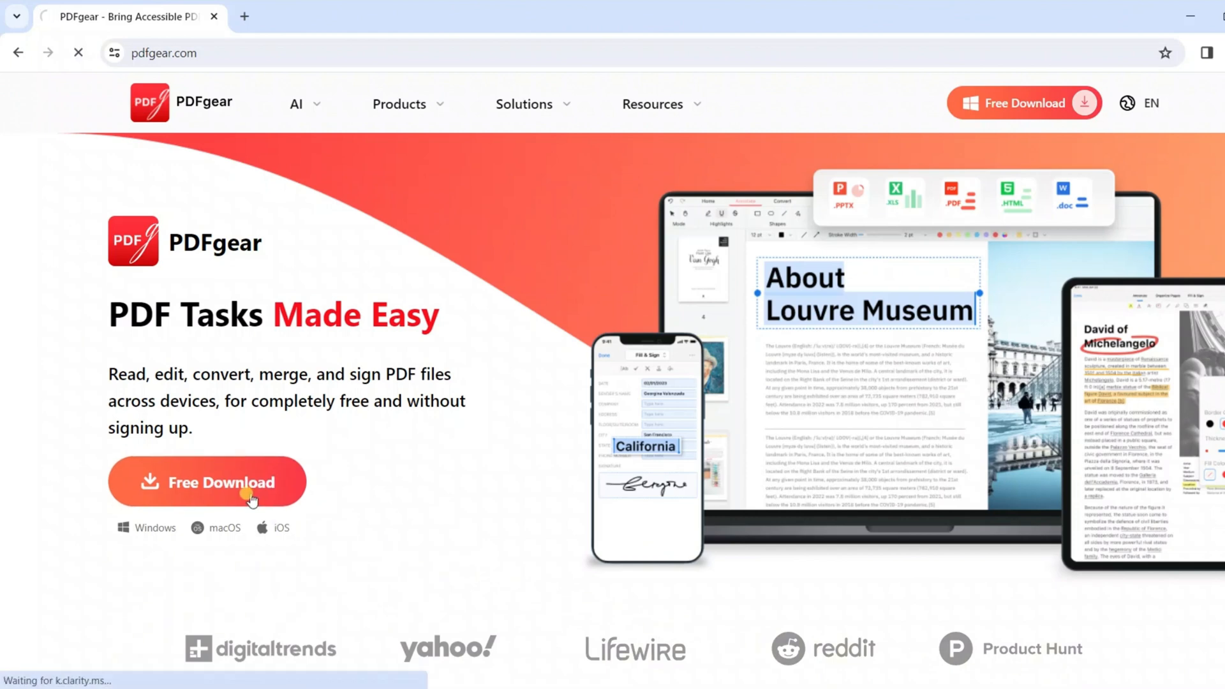
pyautogui.click(206, 483)
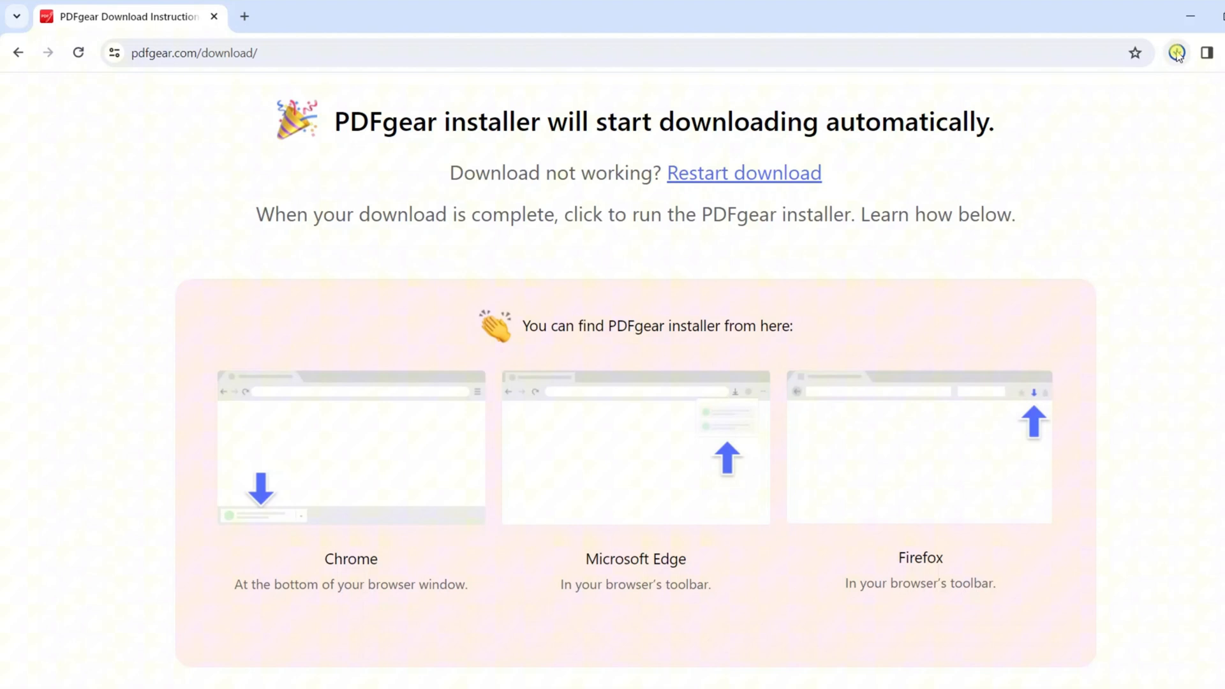
# Run the downloaded pdfgear_setup_v2.1.0 (3).exe from Chrome's Downloads bubble.
pyautogui.click(1175, 52)
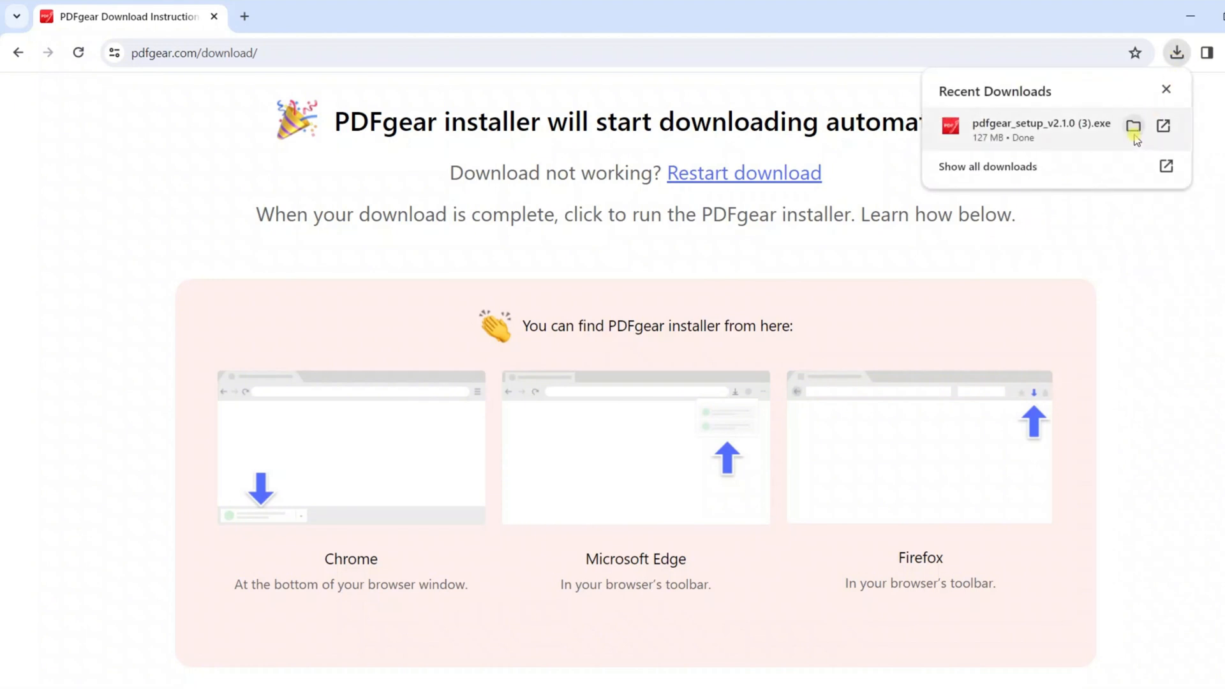
pyautogui.click(1041, 124)
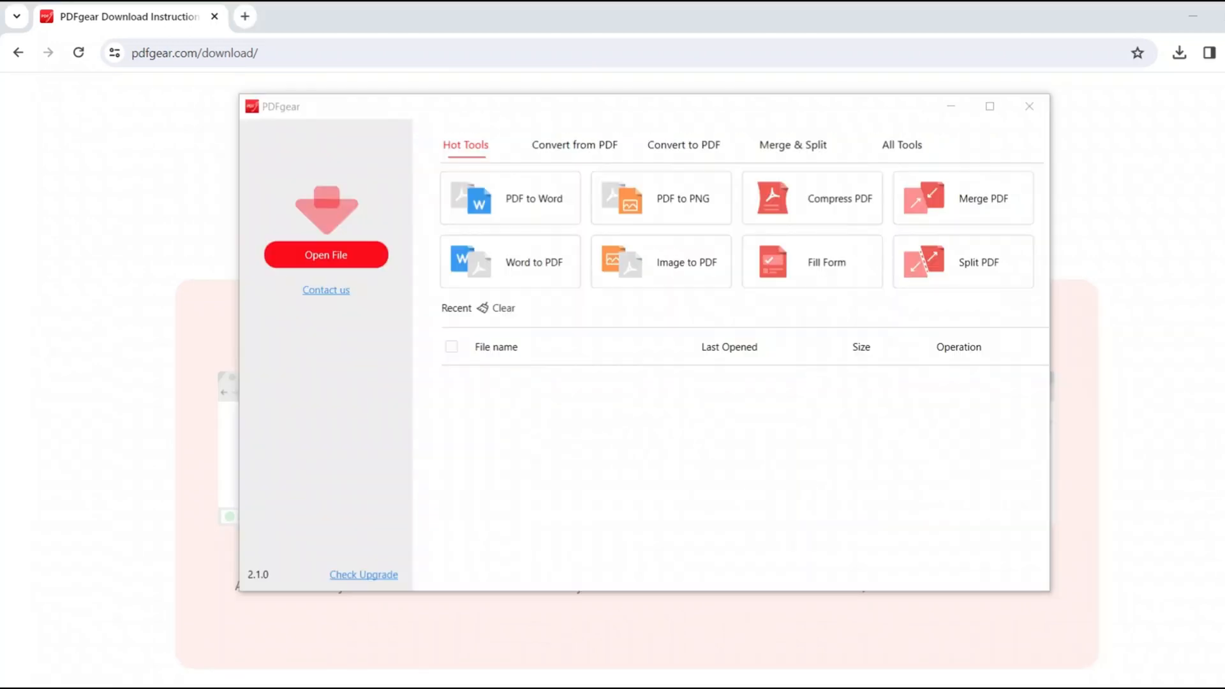
# Load the John Joe résumé PDF and show its five pages as Page-view thumbnails.
pyautogui.click(325, 255)
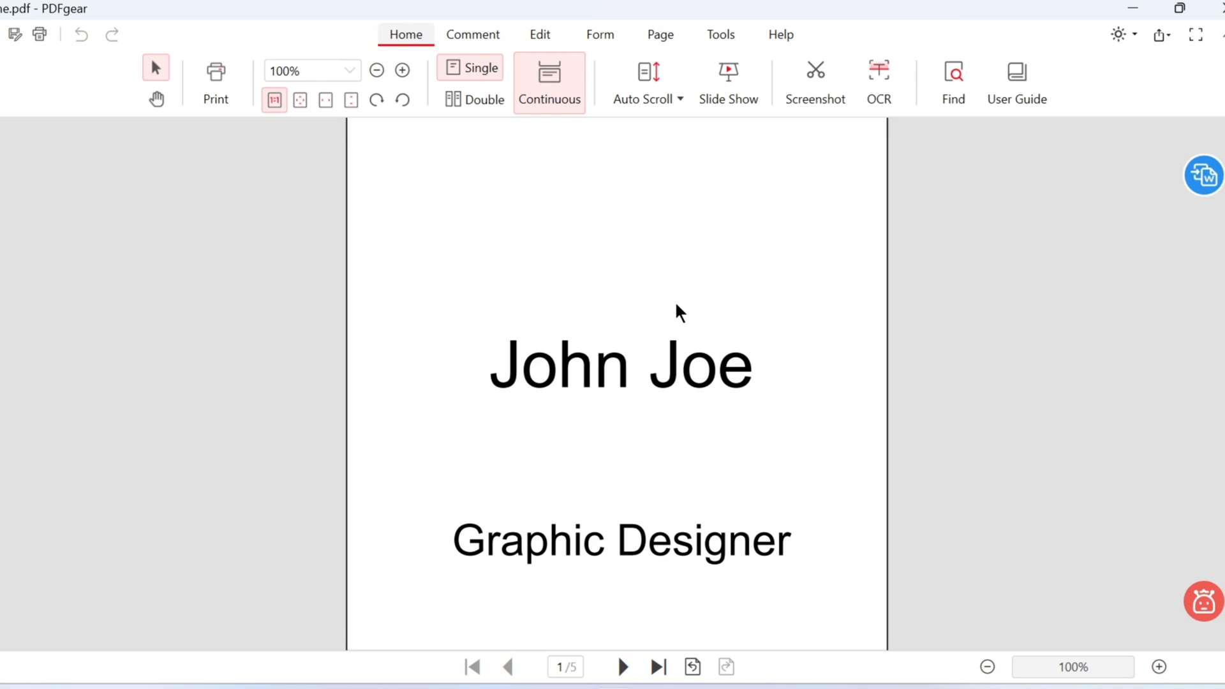
pyautogui.moveTo(1039, 361)
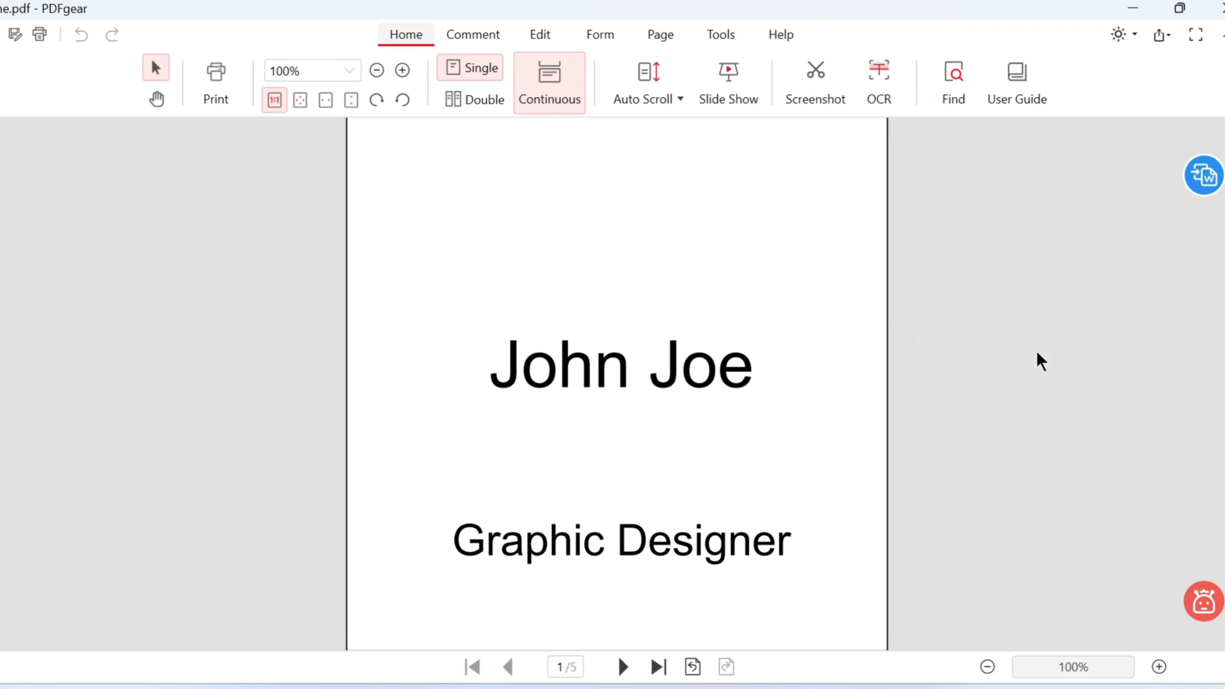
pyautogui.moveTo(1016, 365)
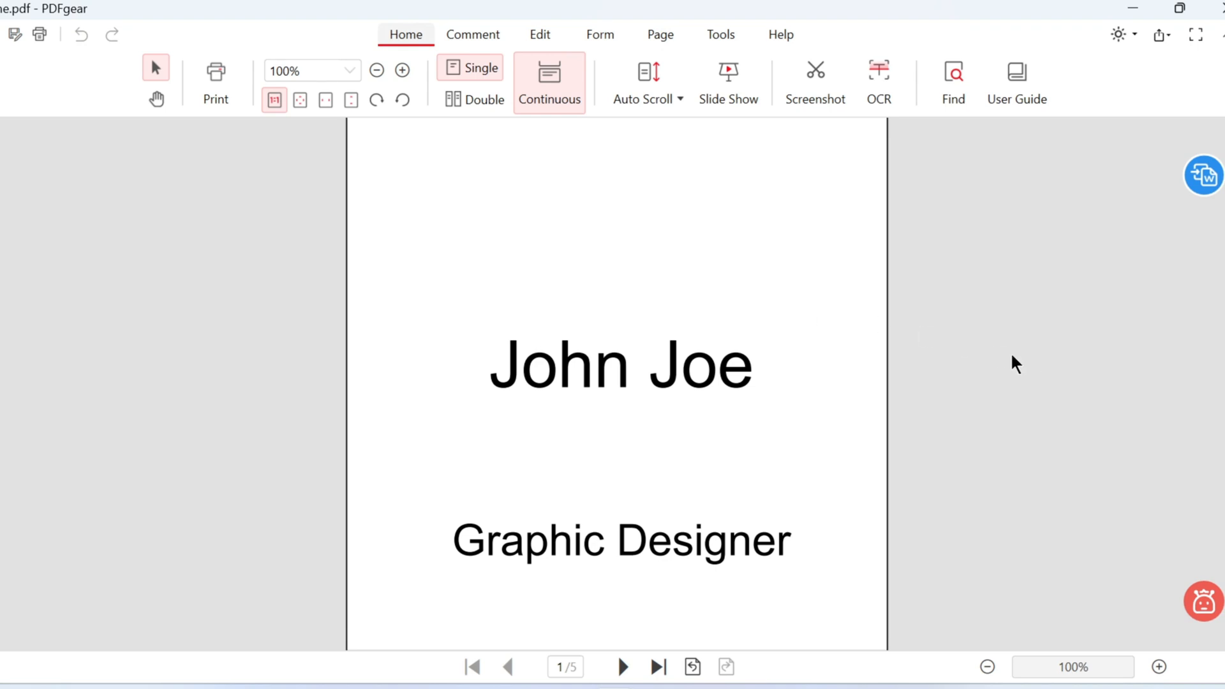
pyautogui.click(659, 34)
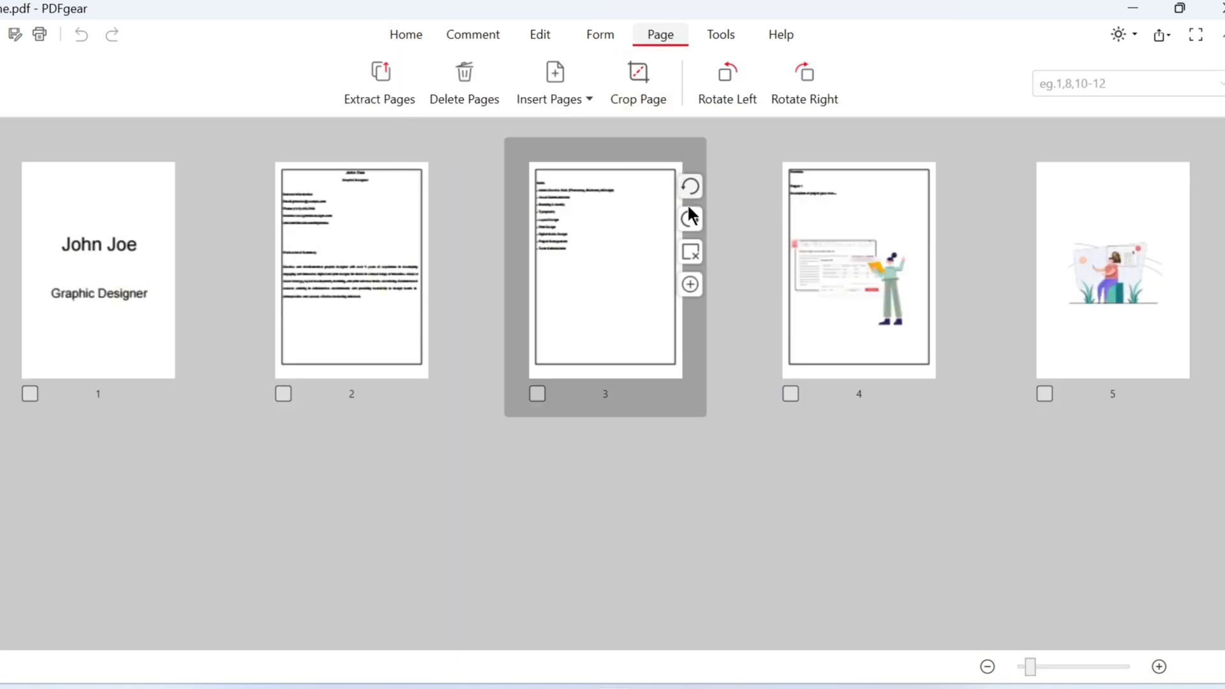
pyautogui.moveTo(557, 500)
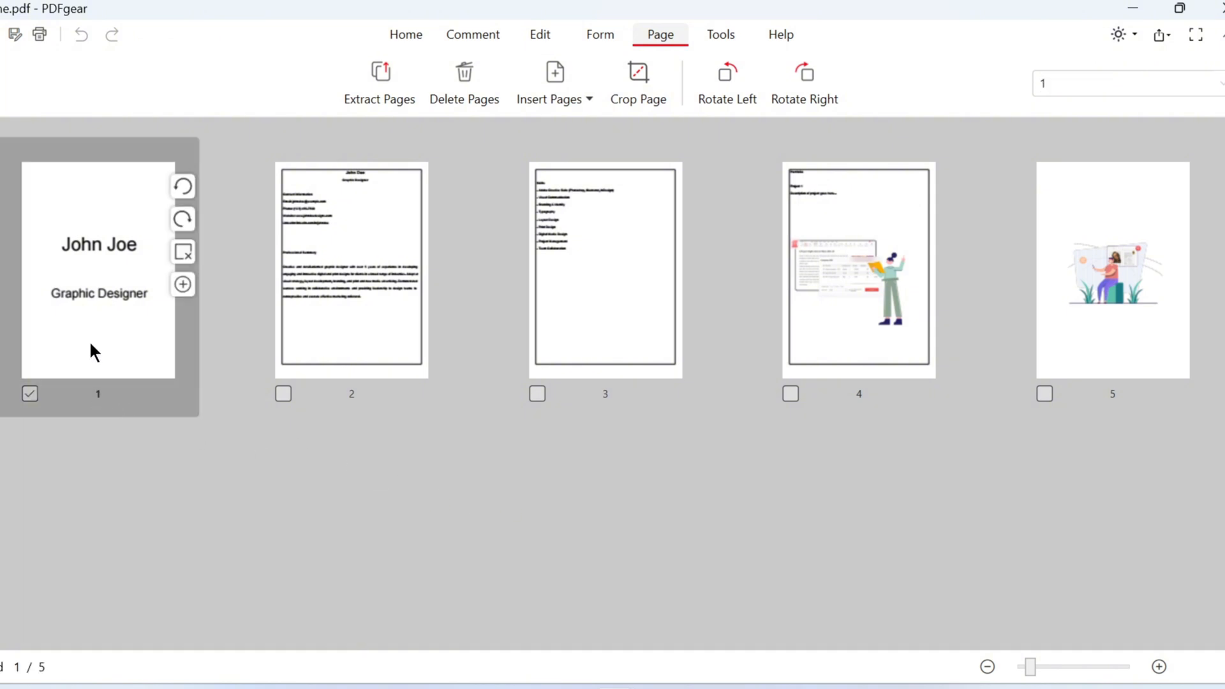
pyautogui.moveTo(85, 301)
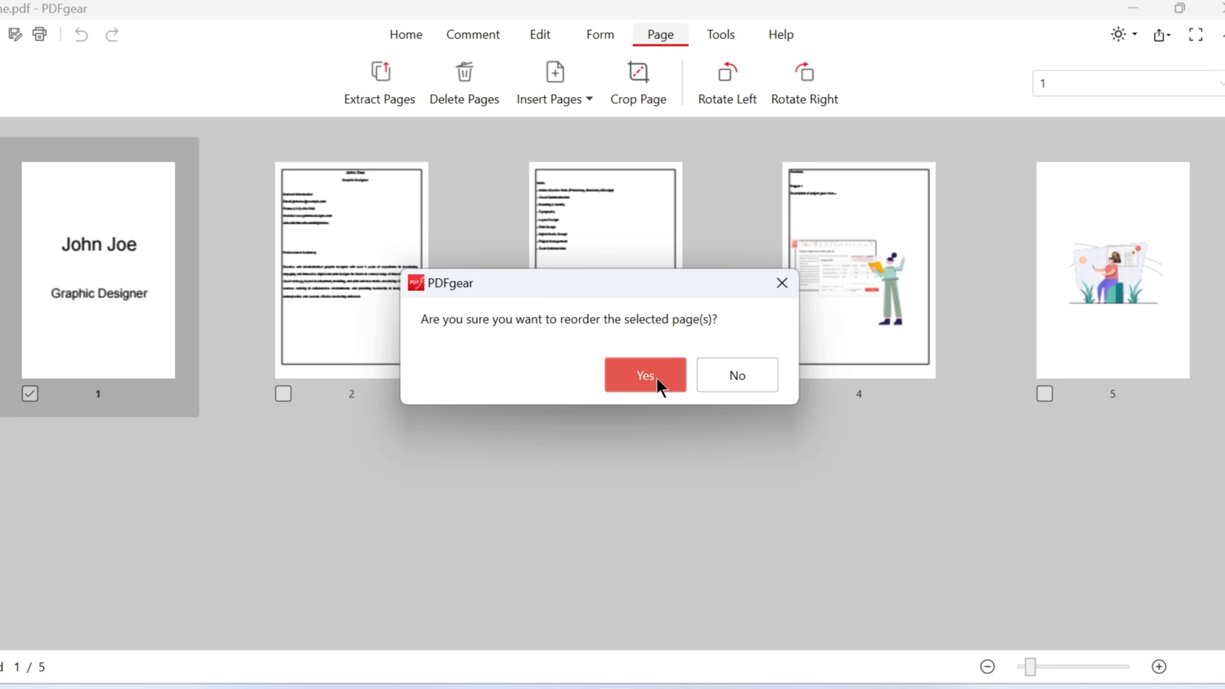
# Confirm moving the John Joe title page to third position.
pyautogui.click(644, 375)
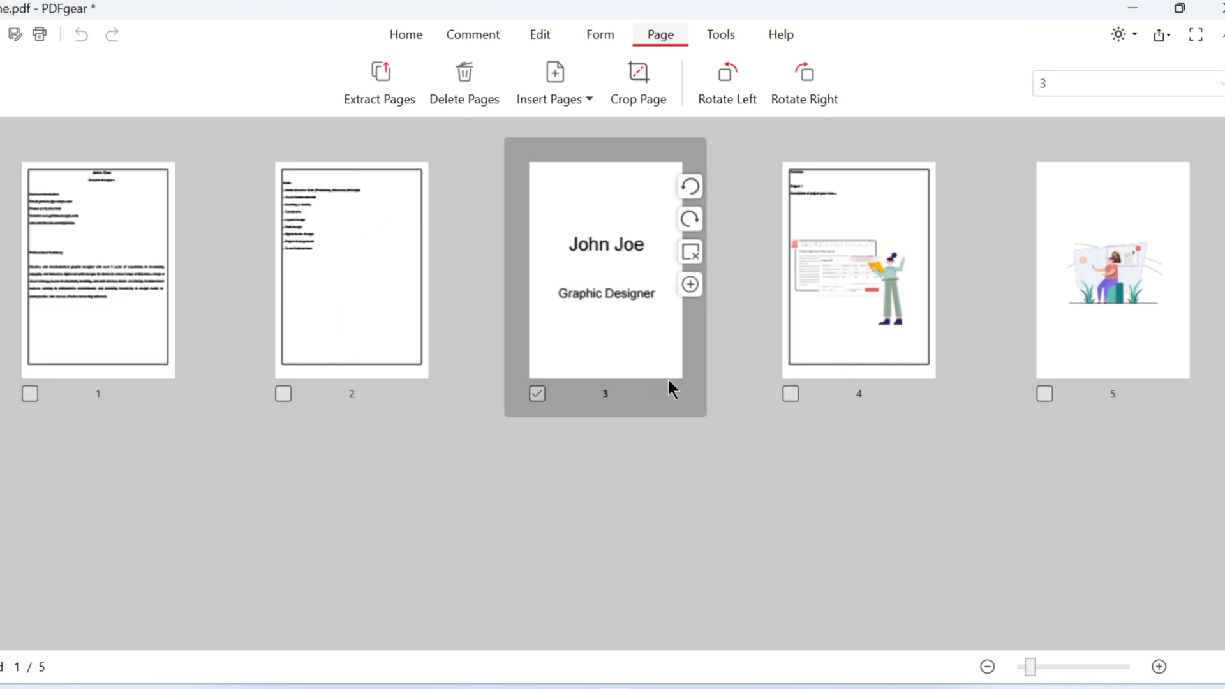
pyautogui.moveTo(620, 384)
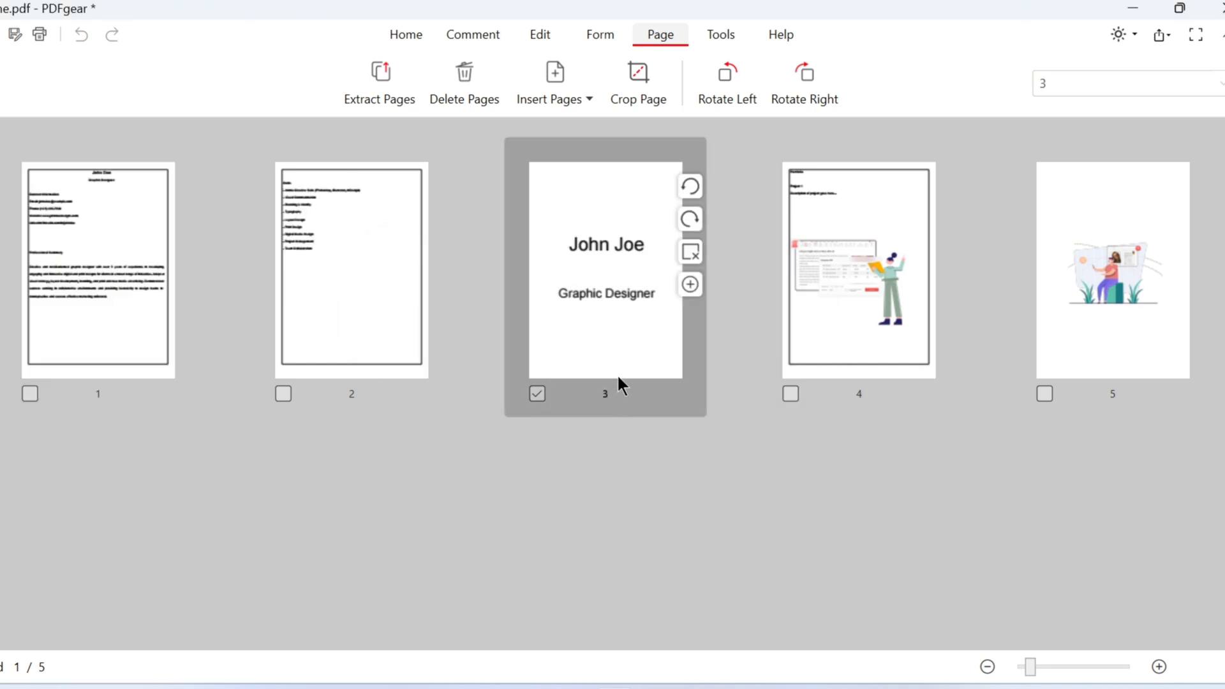
# Select the two text pages and confirm moving them behind the John Joe title page.
pyautogui.click(537, 394)
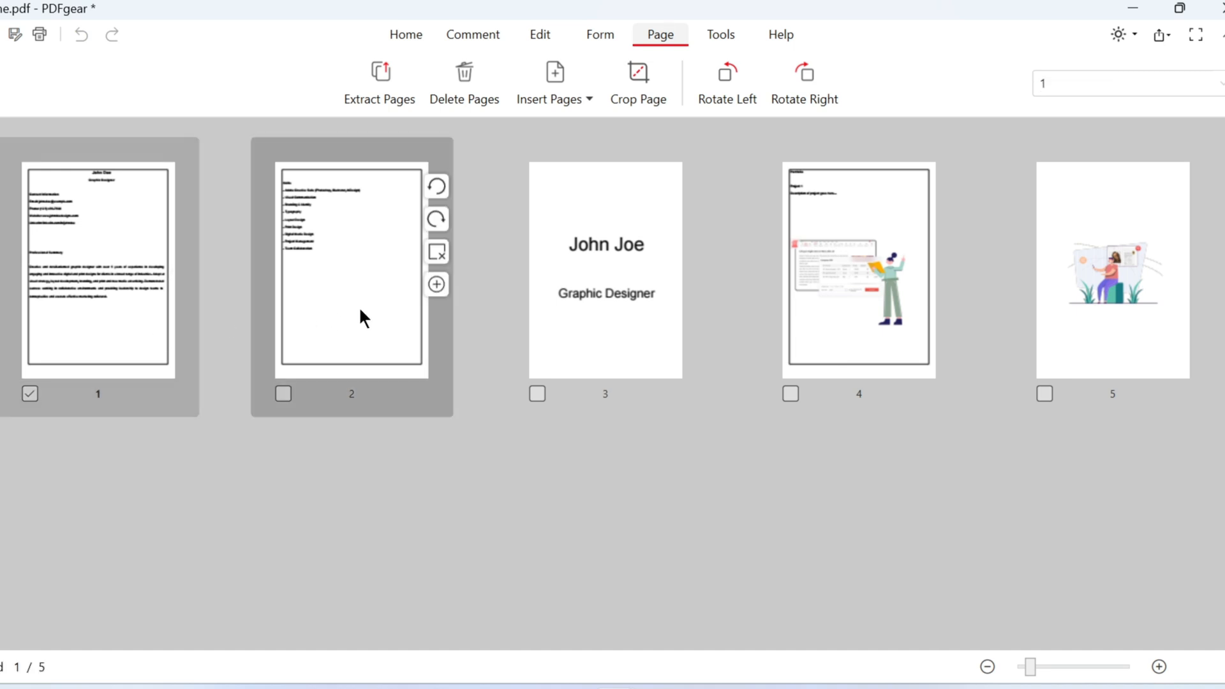
pyautogui.click(283, 394)
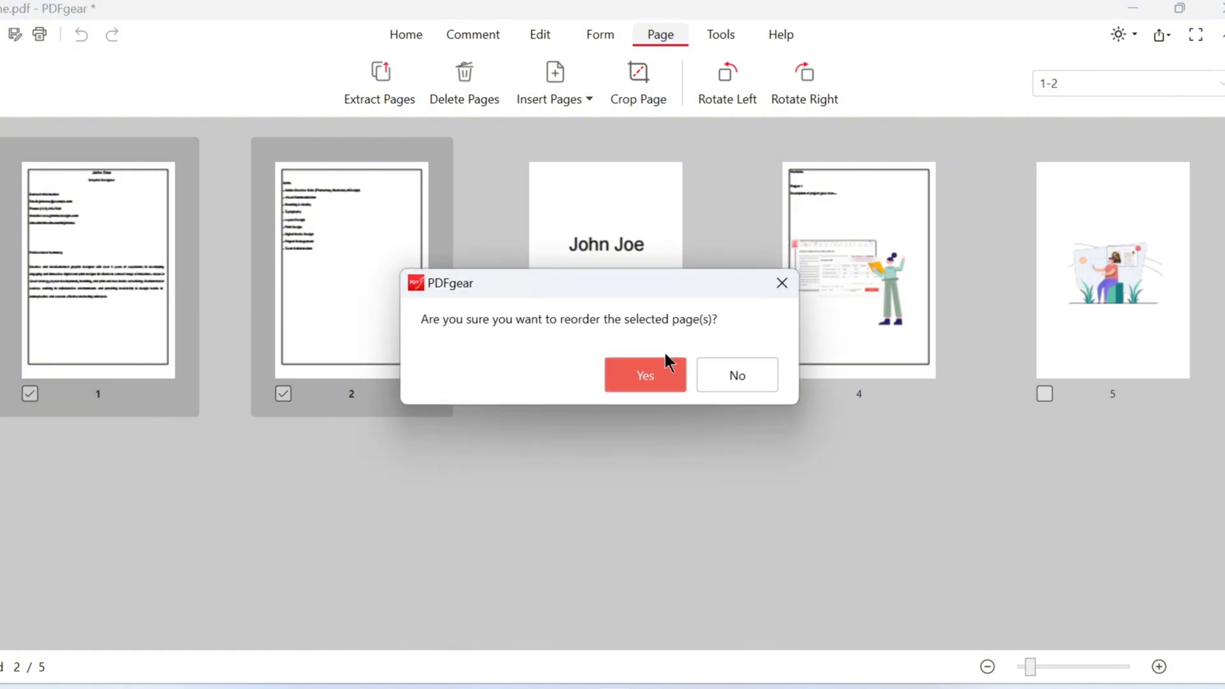
pyautogui.click(644, 375)
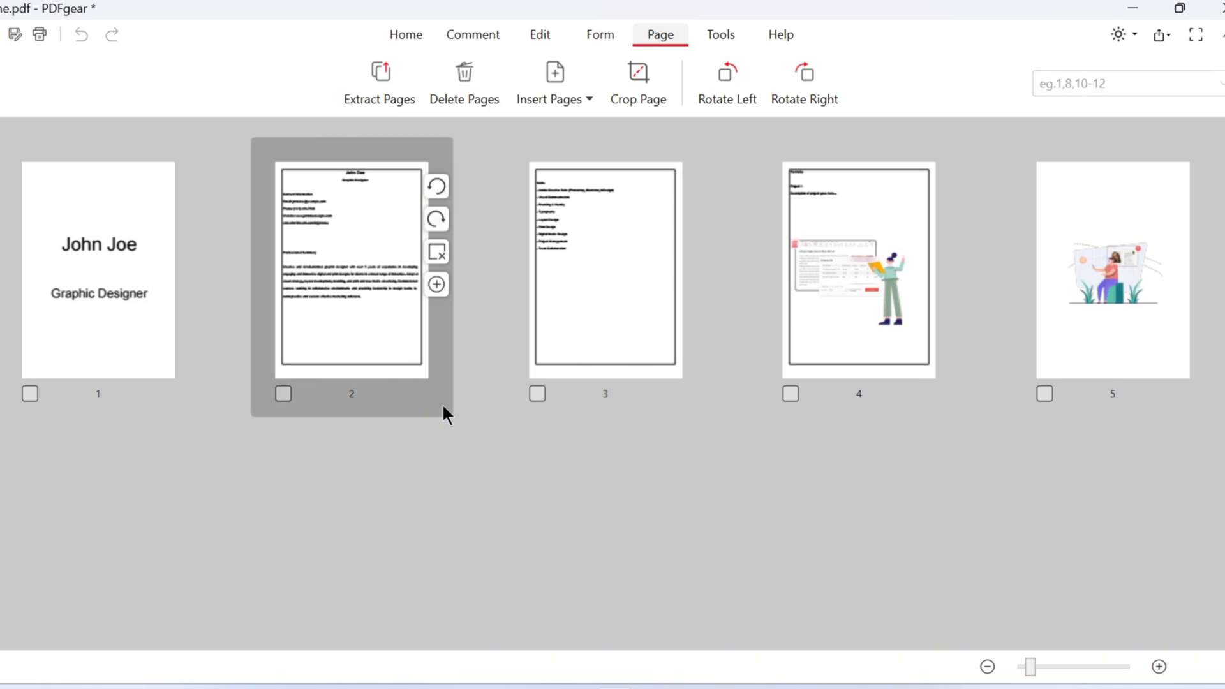
pyautogui.moveTo(481, 452)
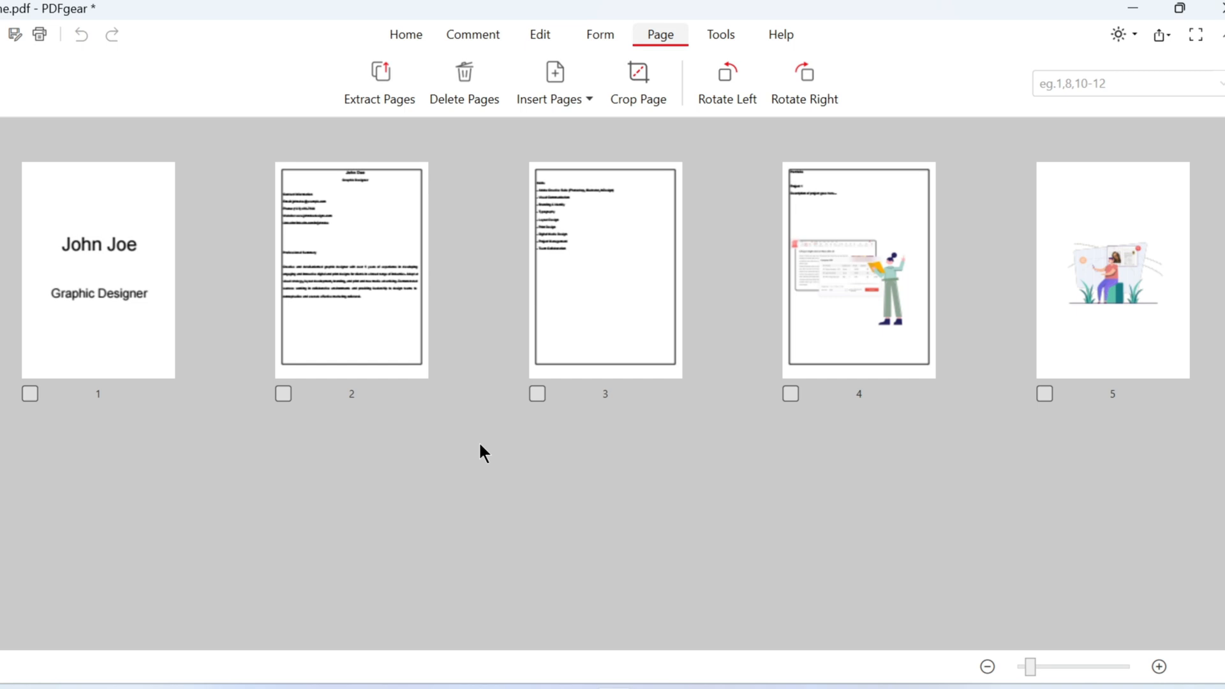
# Select pages 1 and 4, drag them after page 5 and confirm the reorder.
pyautogui.click(30, 394)
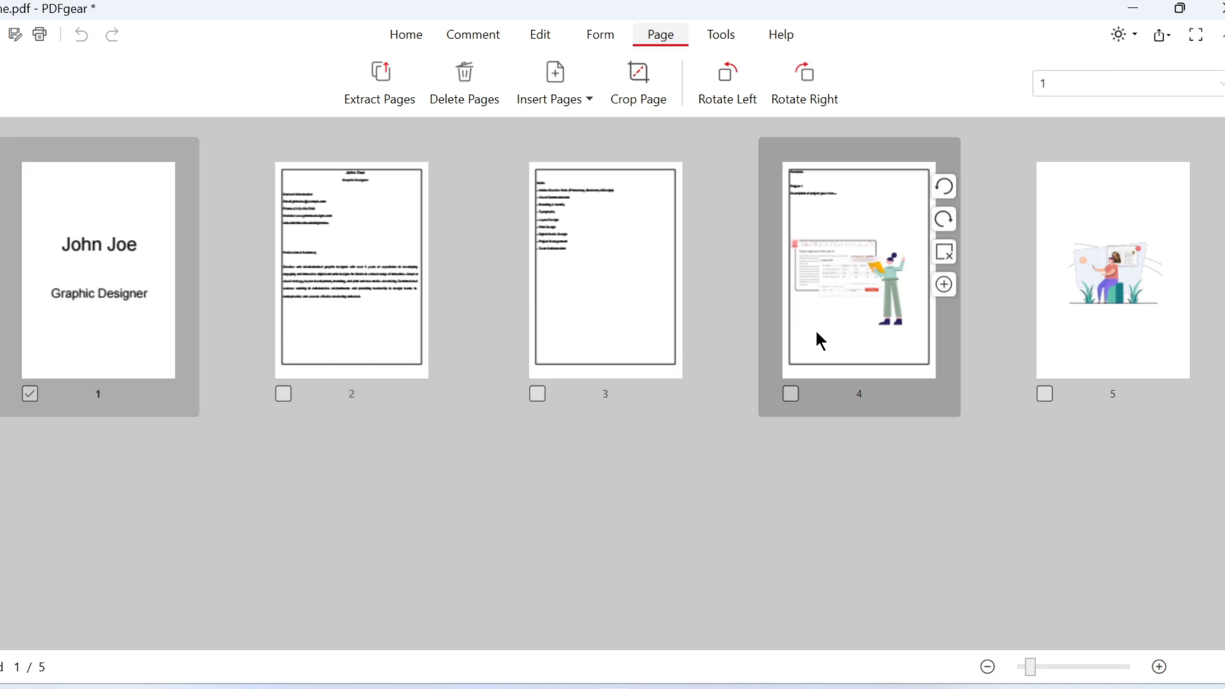
pyautogui.click(790, 394)
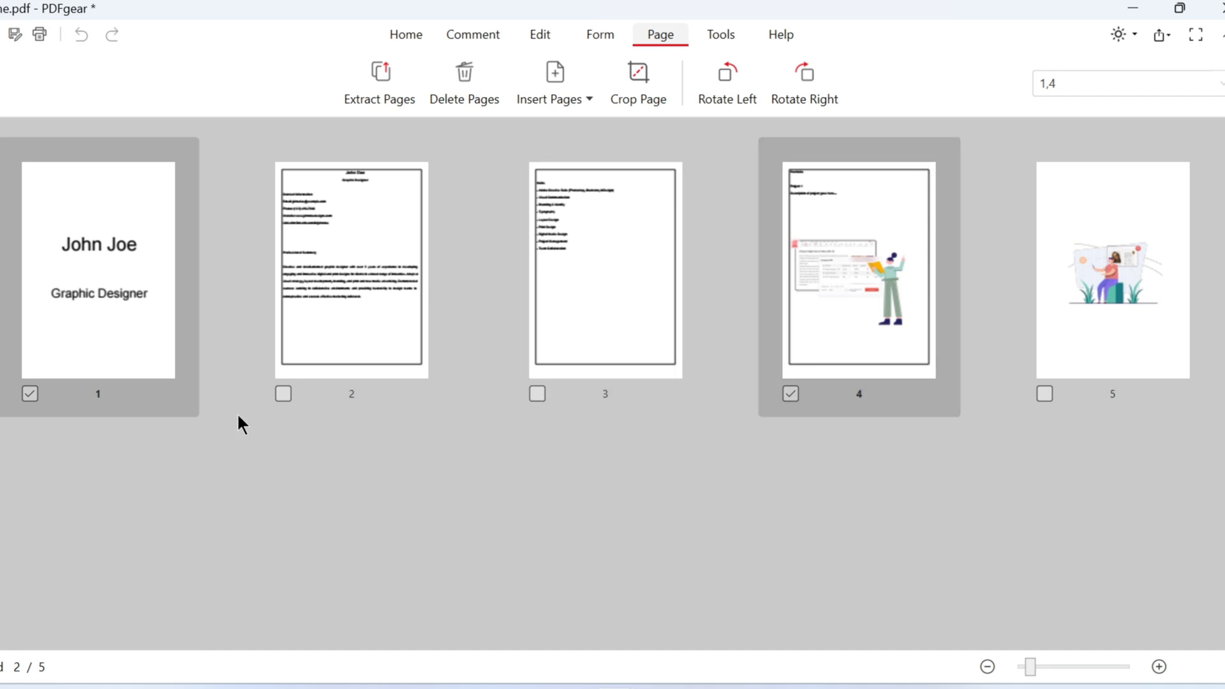
pyautogui.moveTo(98, 266); pyautogui.dragTo(972, 347)
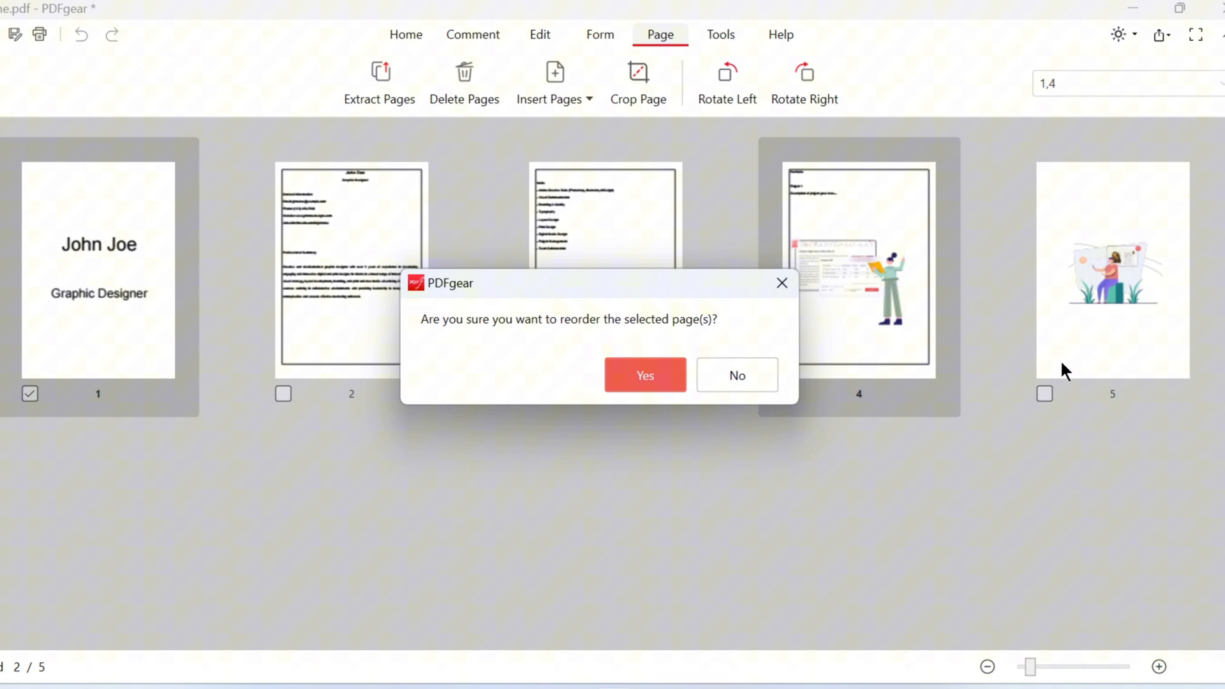
pyautogui.click(644, 375)
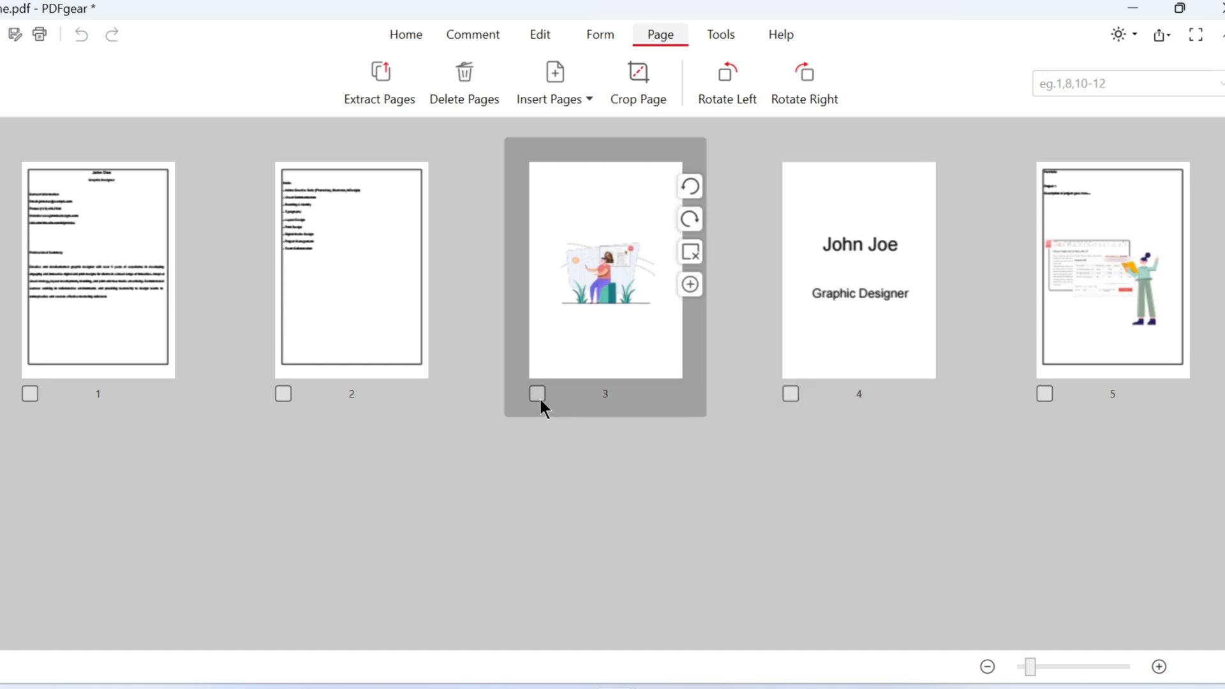
# Select the illustration-only page and set up a custom page range in Delete Pages.
pyautogui.click(537, 394)
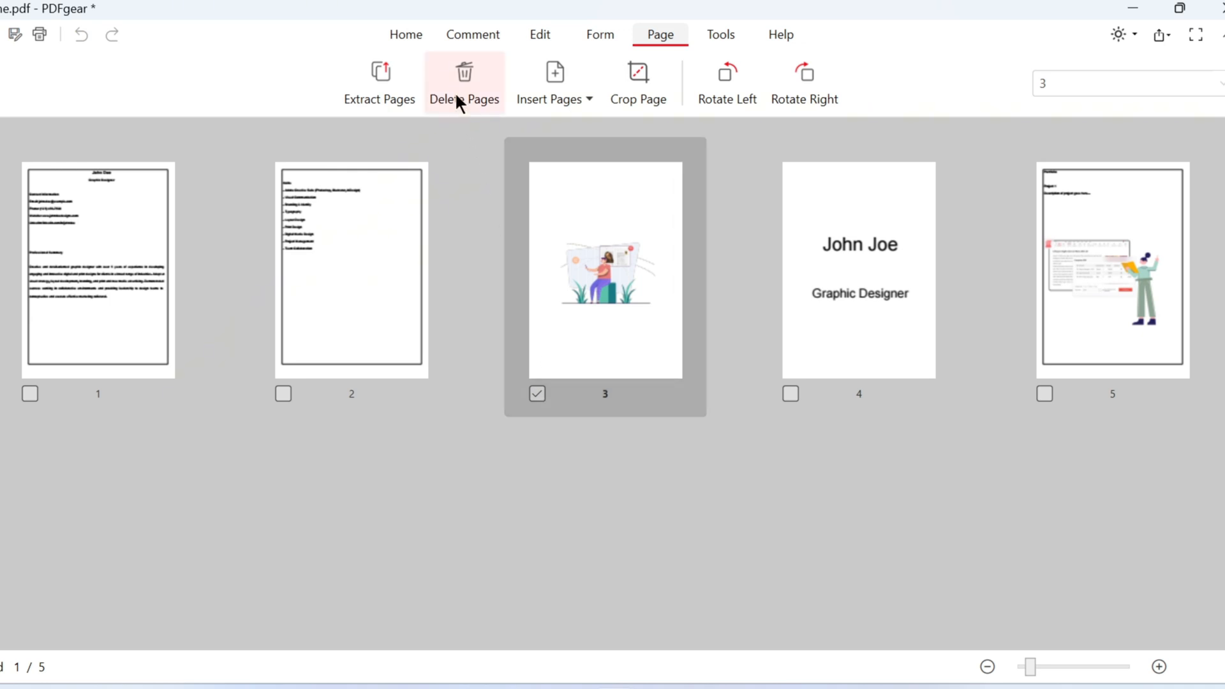
pyautogui.click(463, 81)
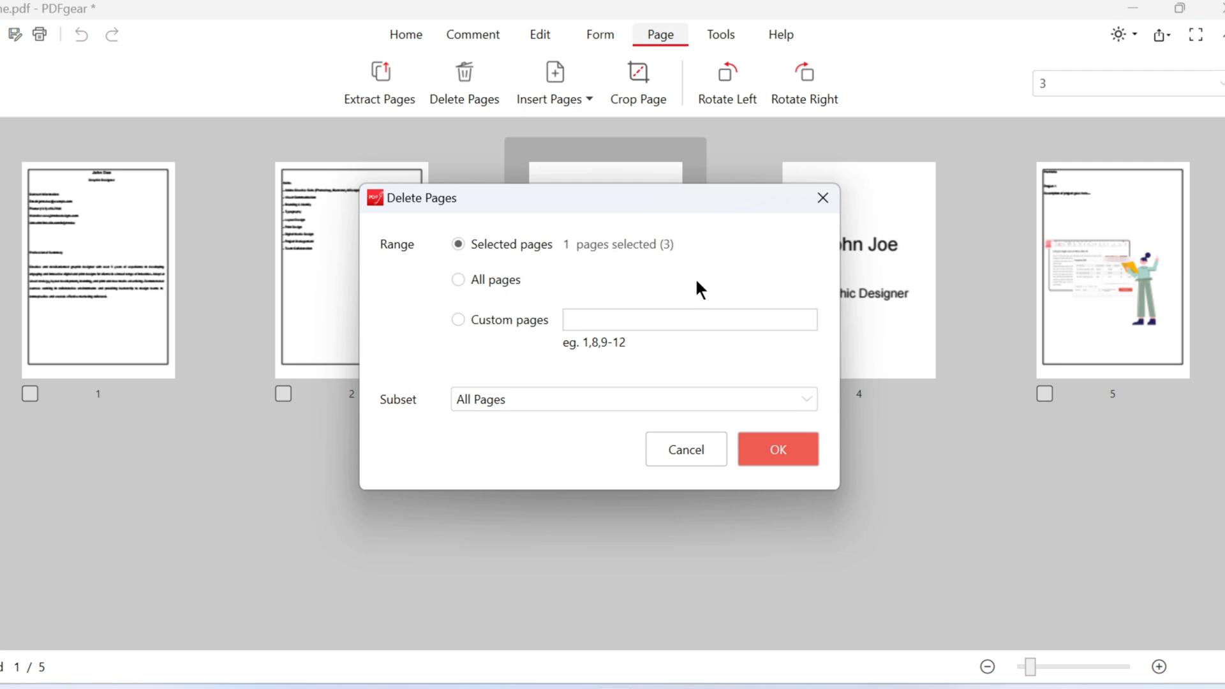
pyautogui.click(458, 279)
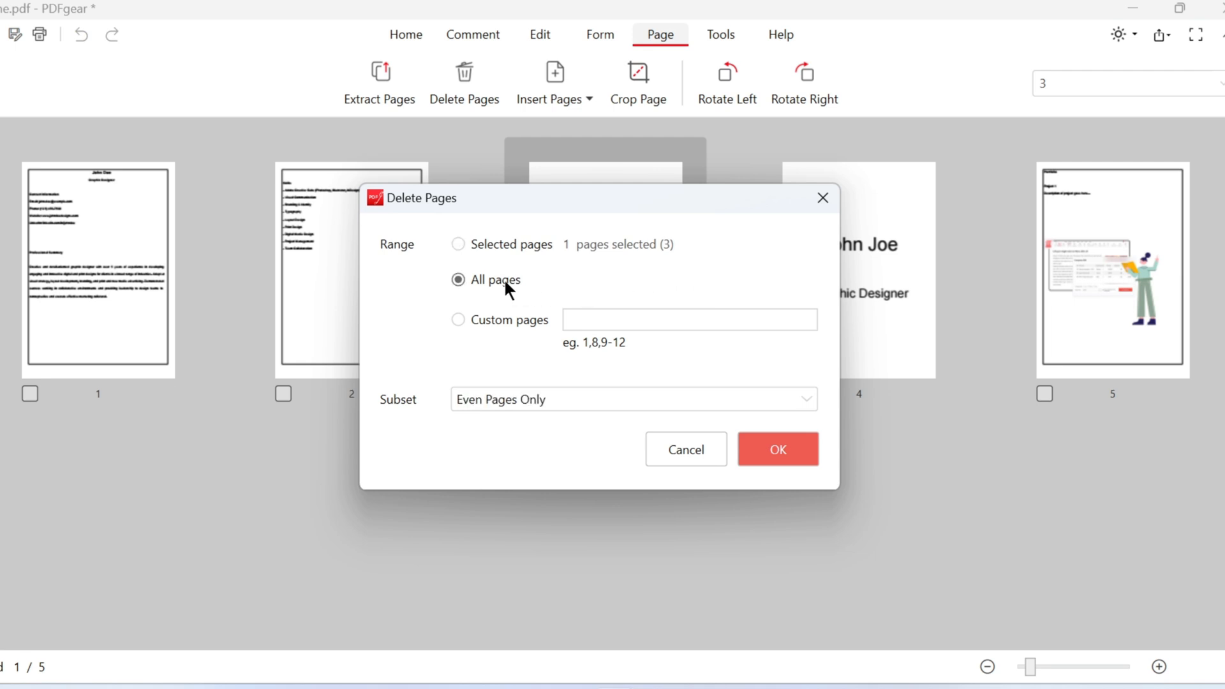
pyautogui.click(458, 319)
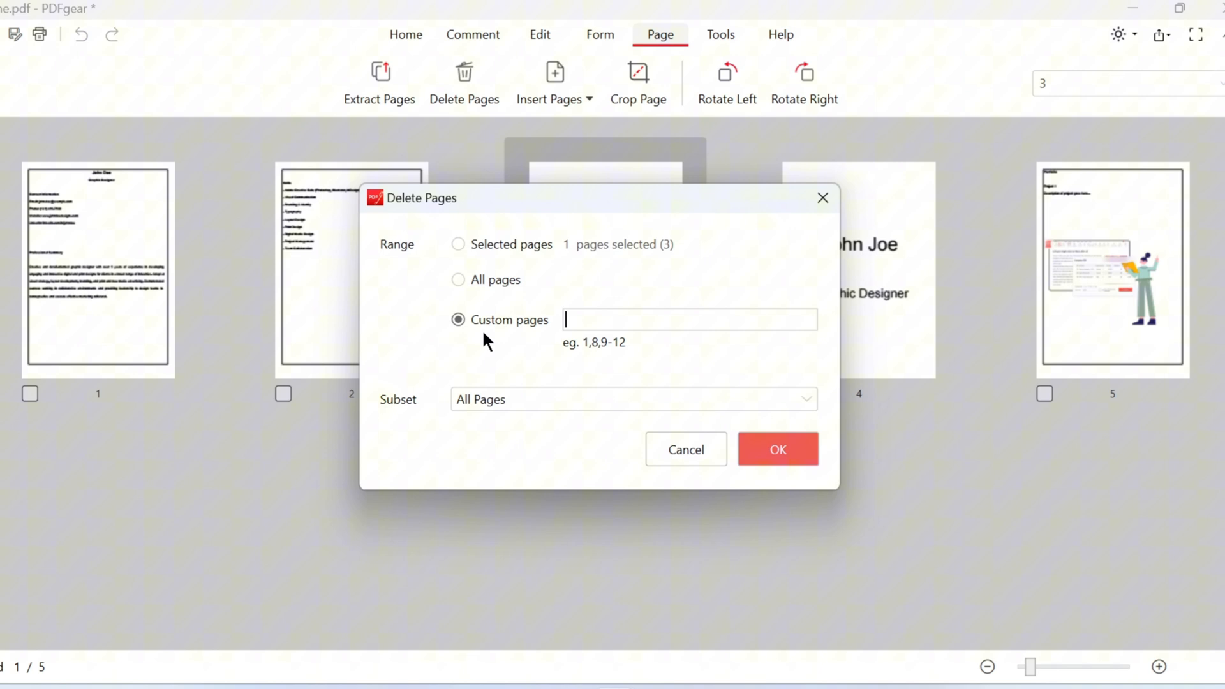
pyautogui.click(633, 399)
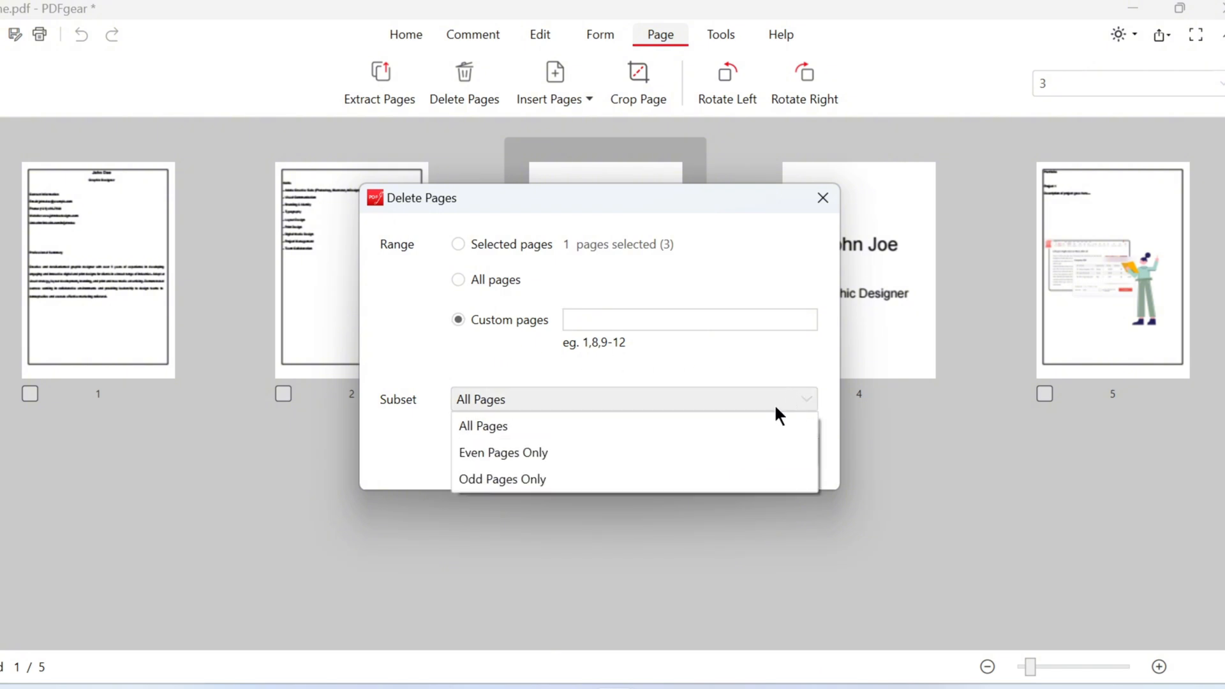
pyautogui.moveTo(632, 459)
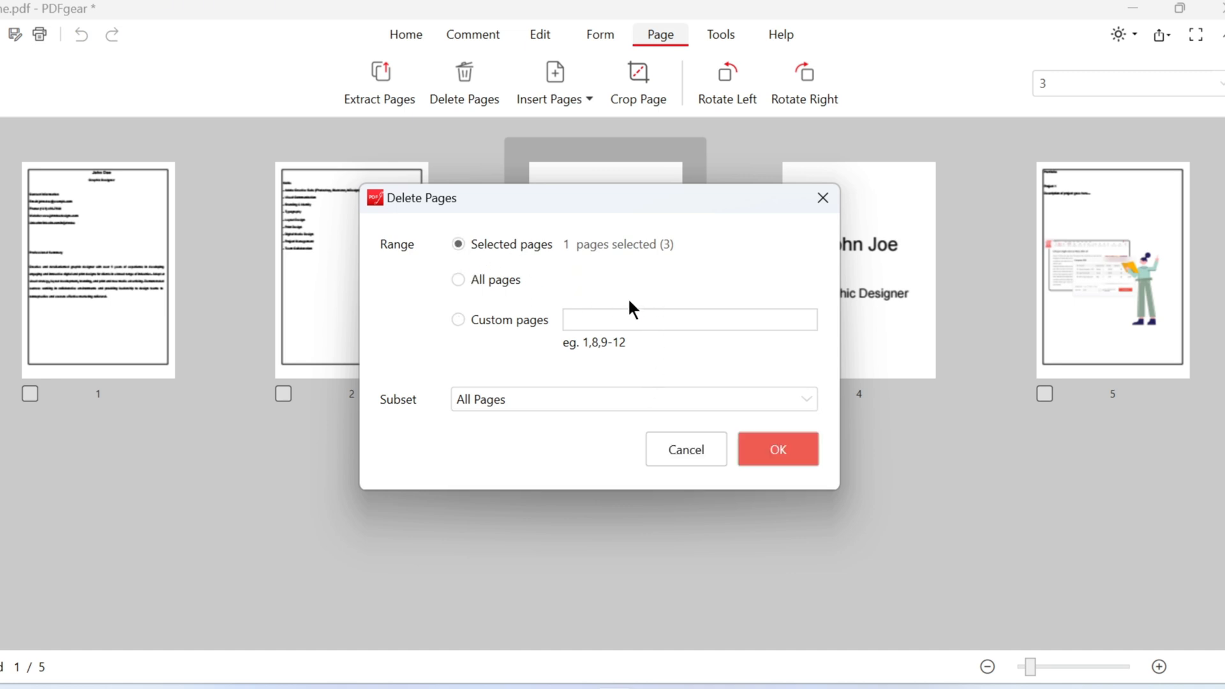
# Confirm permanently deleting page 3, leaving four pages, and select the John Joe page.
pyautogui.click(777, 449)
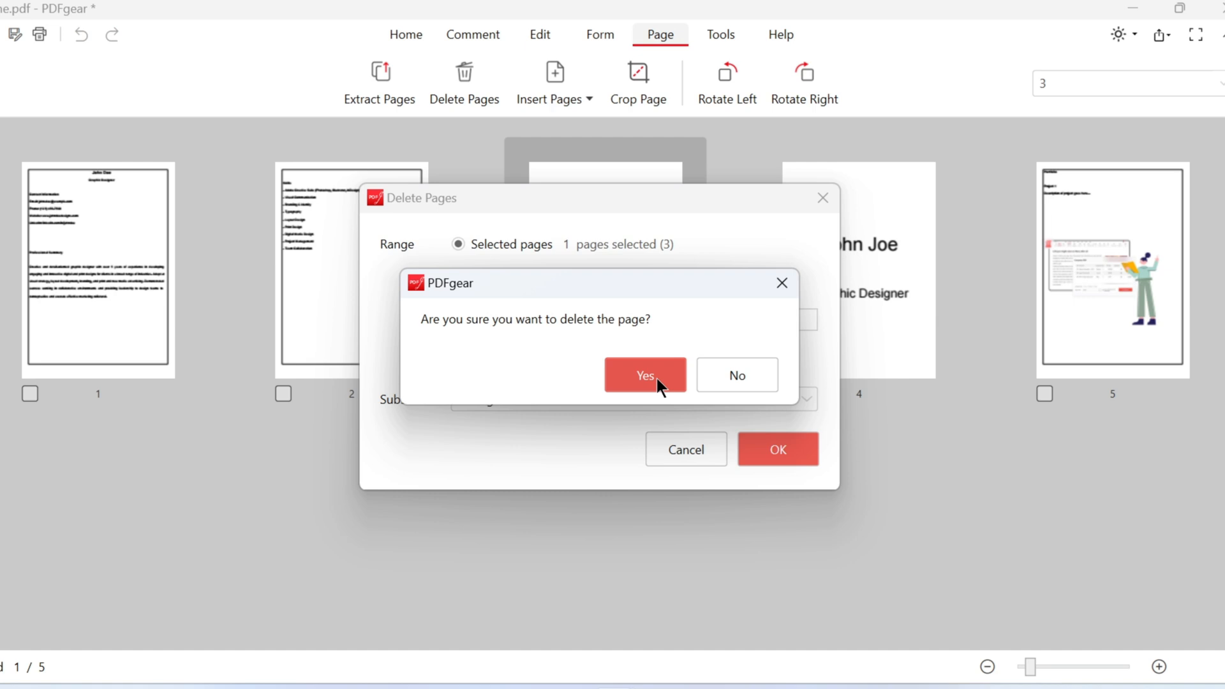
pyautogui.click(642, 375)
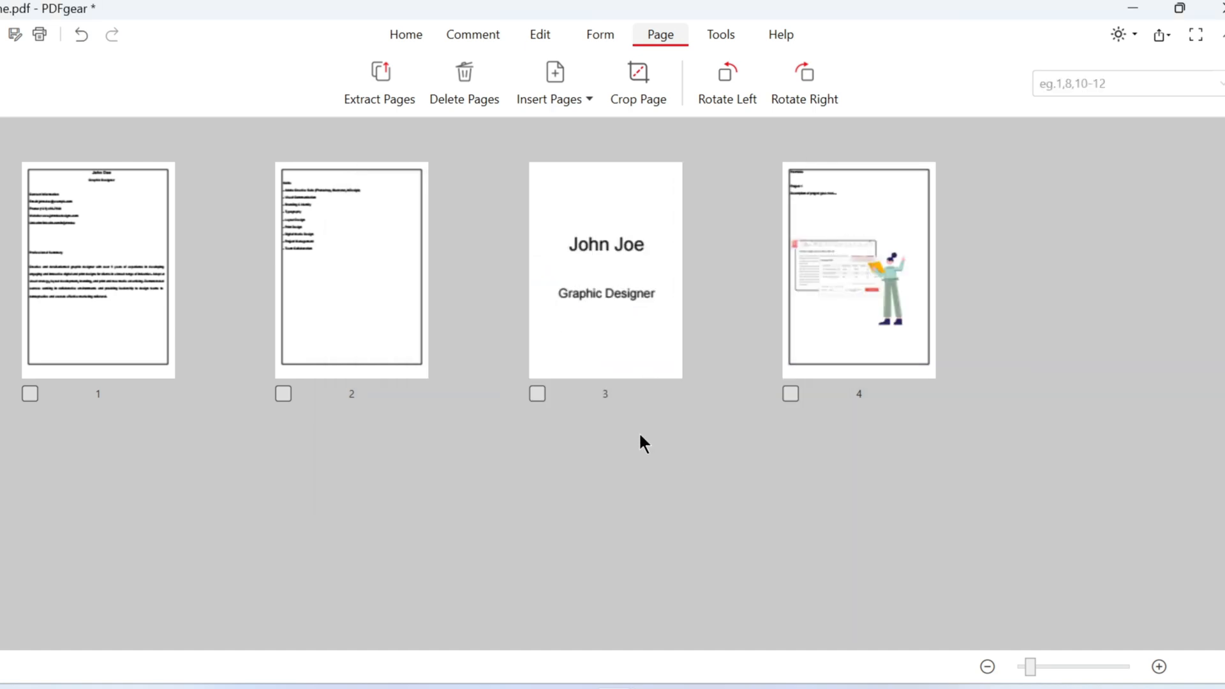
pyautogui.click(537, 394)
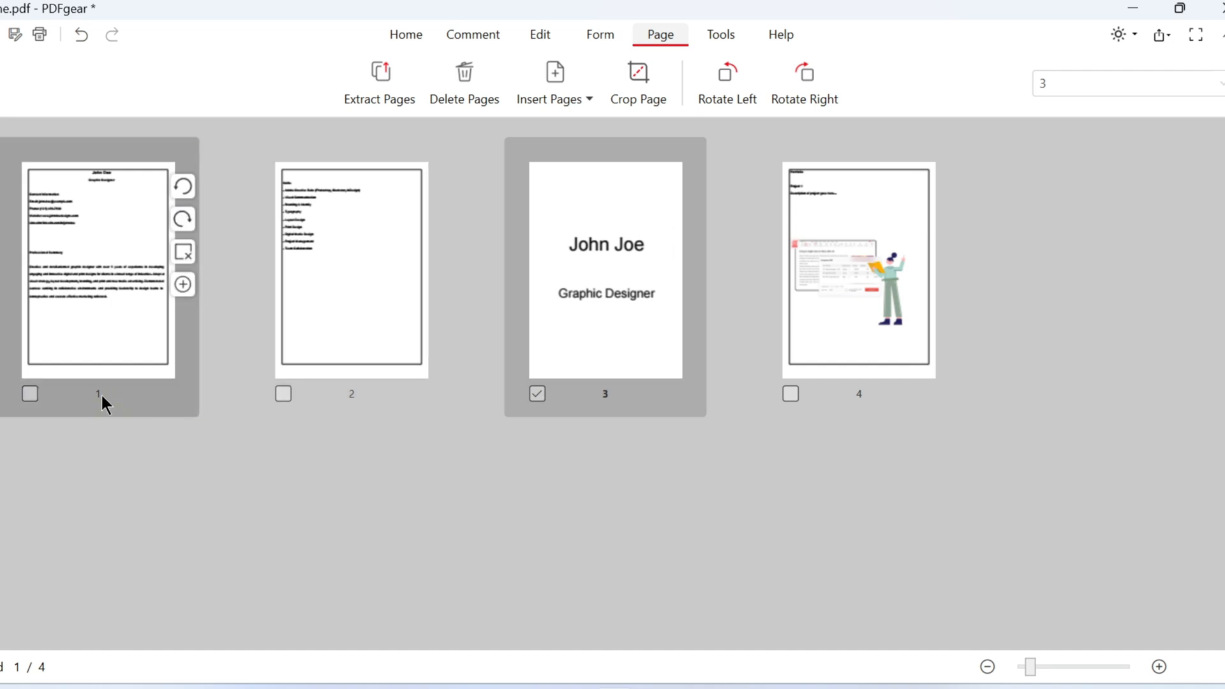
# Rotate the selected pages 1 and 3 right by two quarter turns.
pyautogui.click(30, 394)
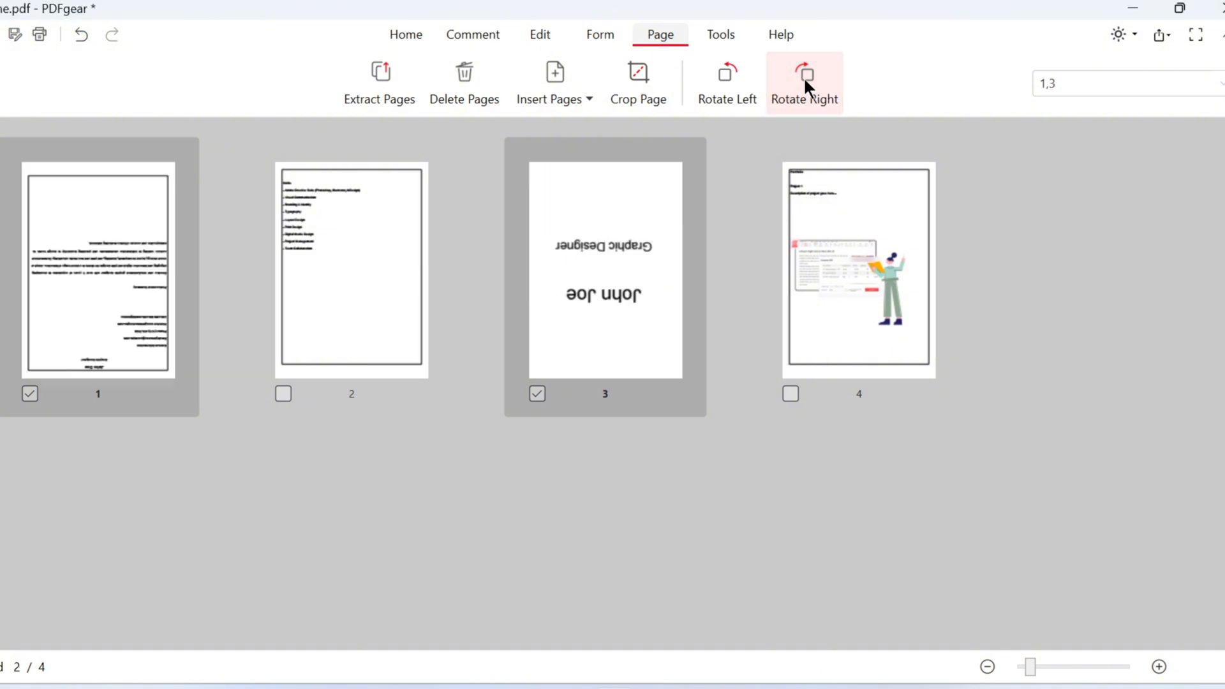
pyautogui.click(804, 74)
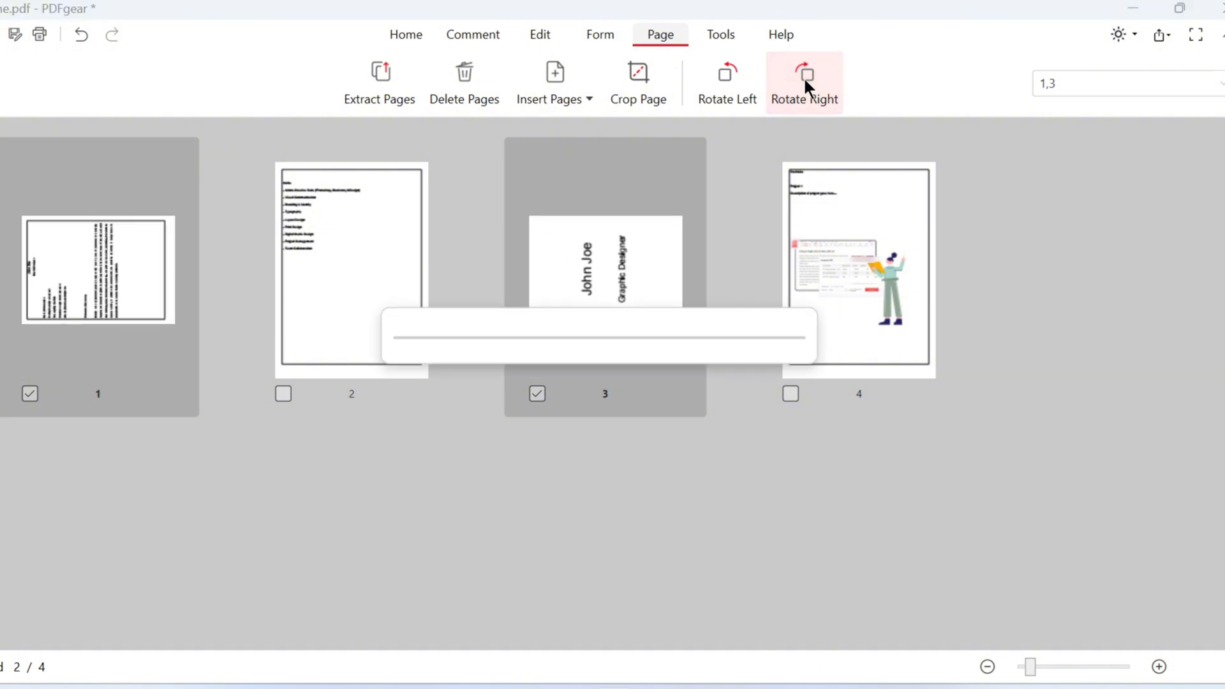
pyautogui.click(802, 74)
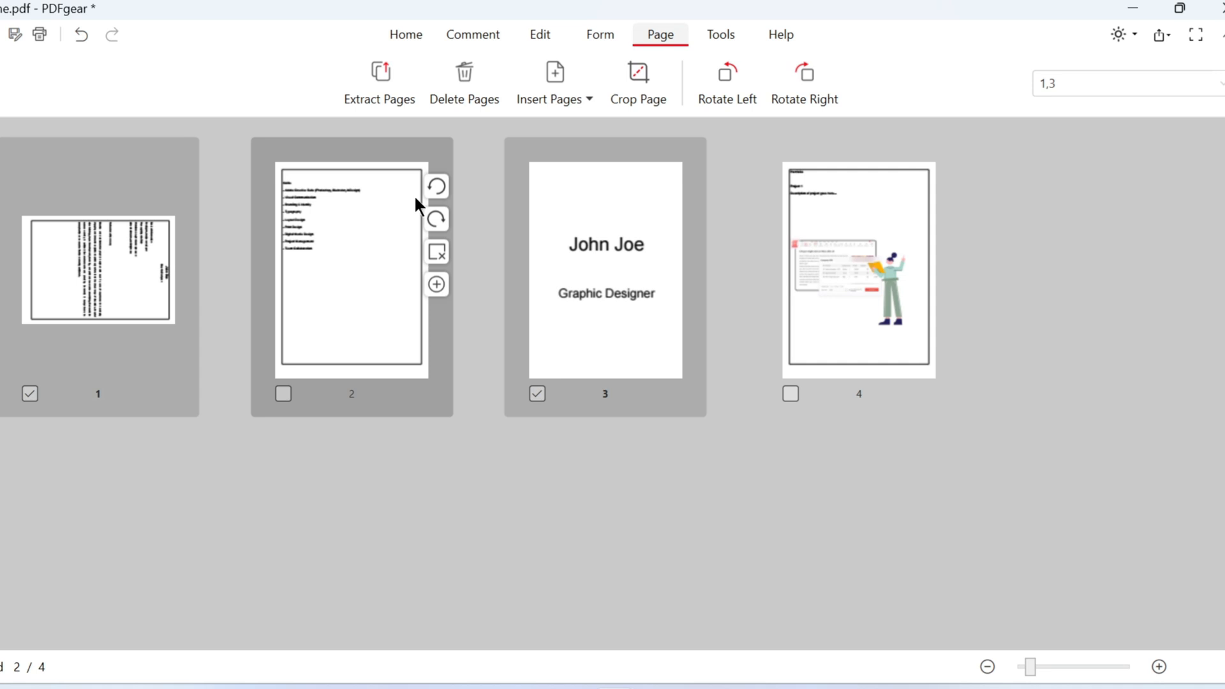
# Rotate page 2 by two quarter turns using its hover rotate button.
pyautogui.click(437, 218)
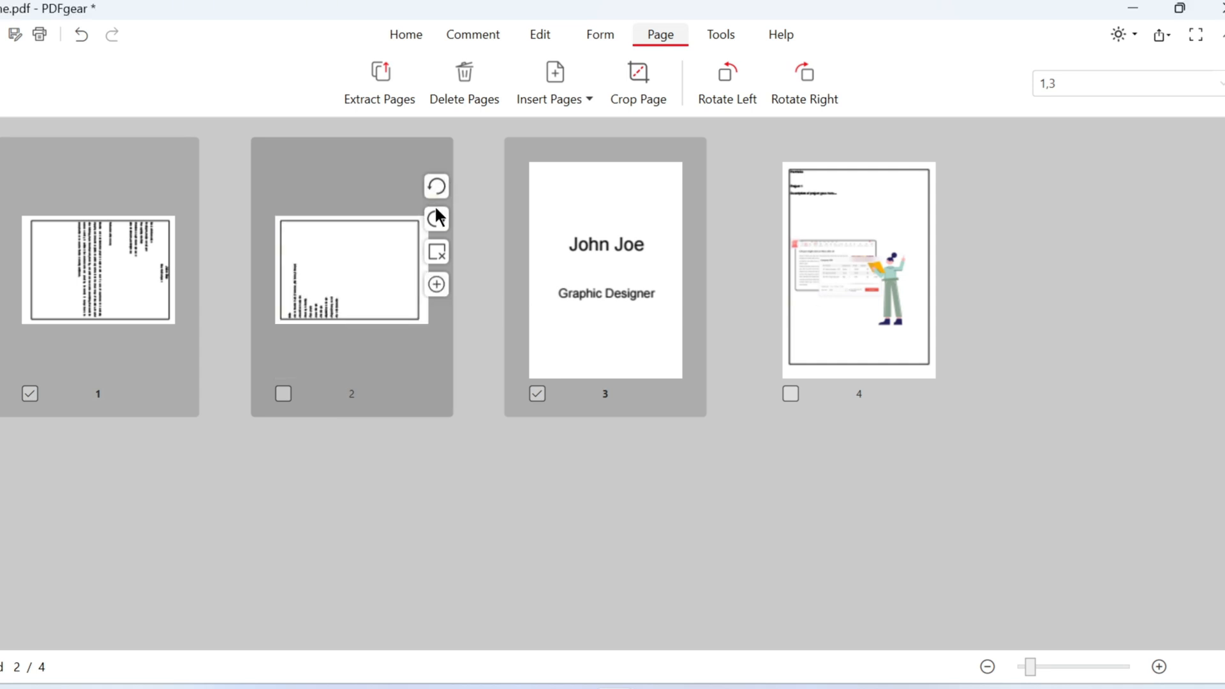
pyautogui.click(436, 218)
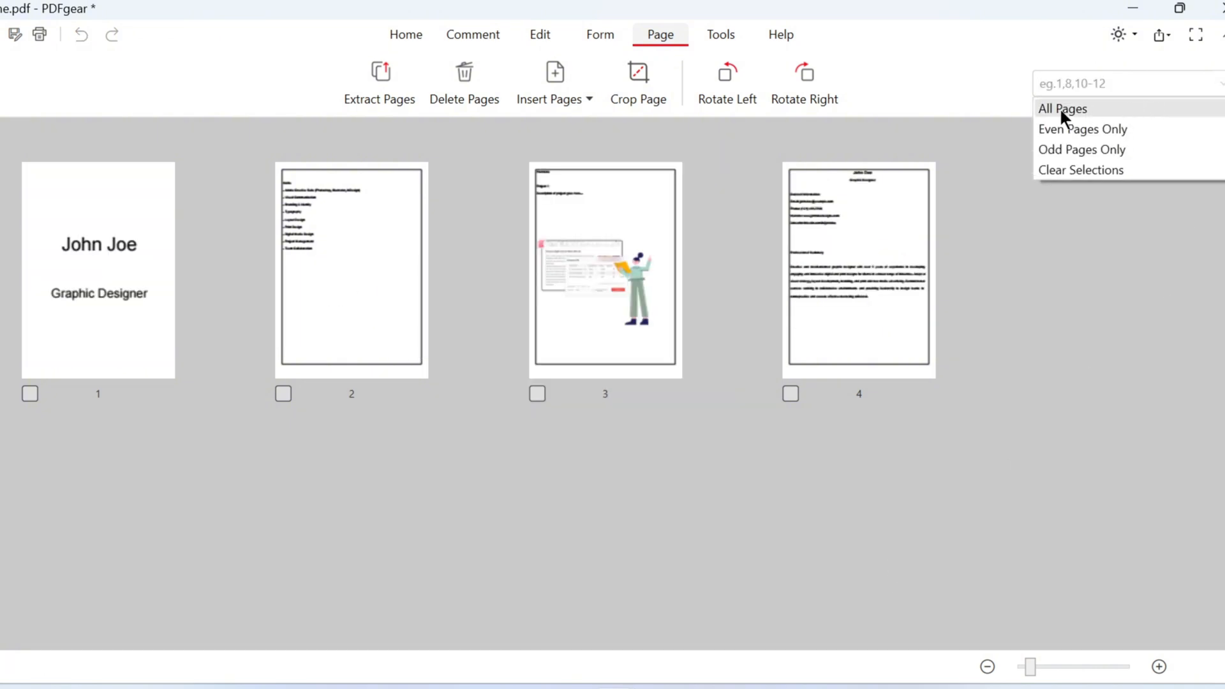
pyautogui.click(1061, 107)
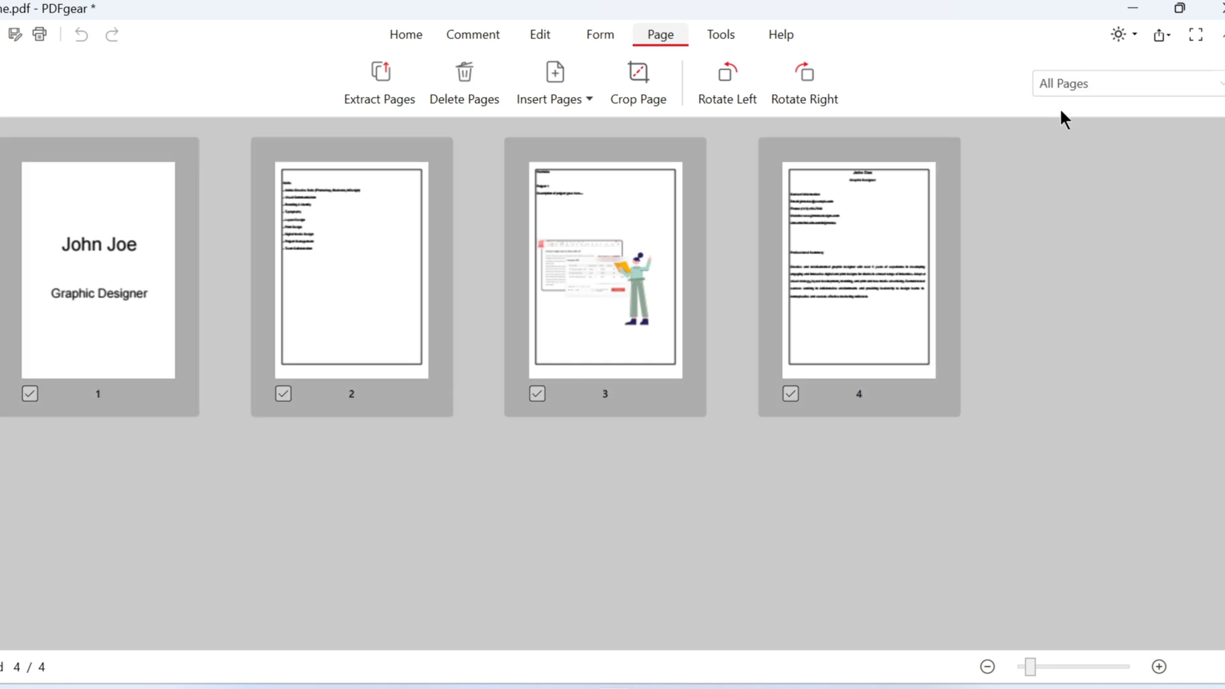
pyautogui.moveTo(1033, 223)
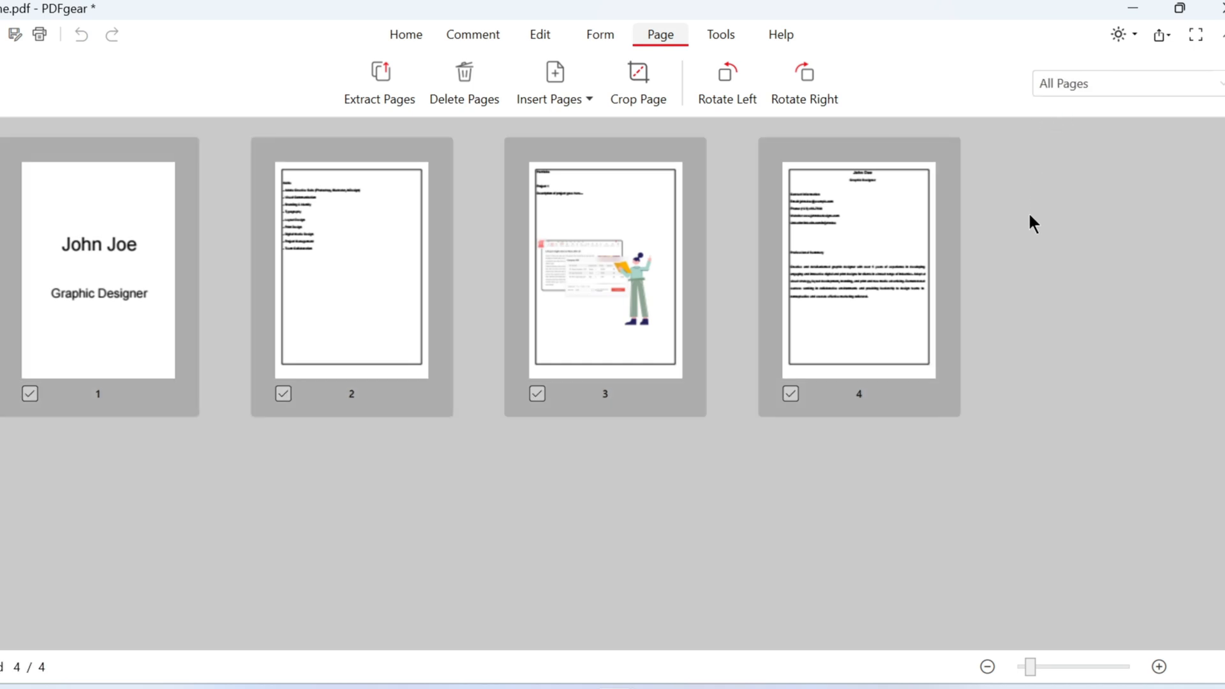
pyautogui.moveTo(196, 360)
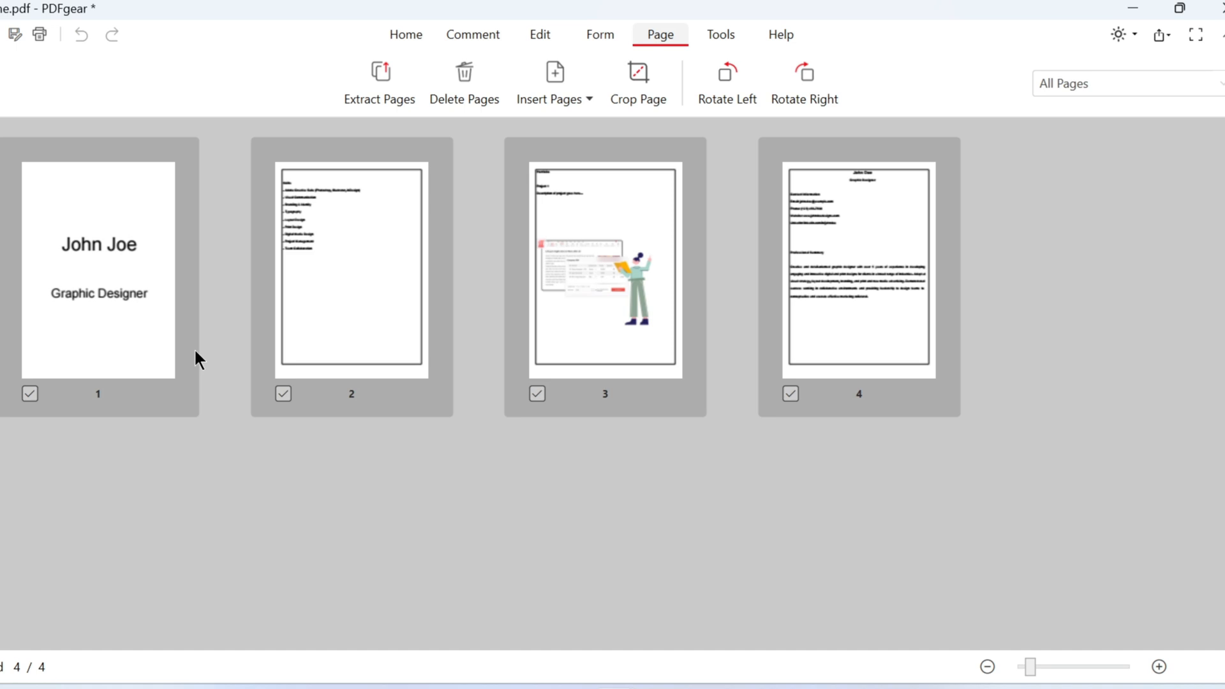
pyautogui.click(1125, 84)
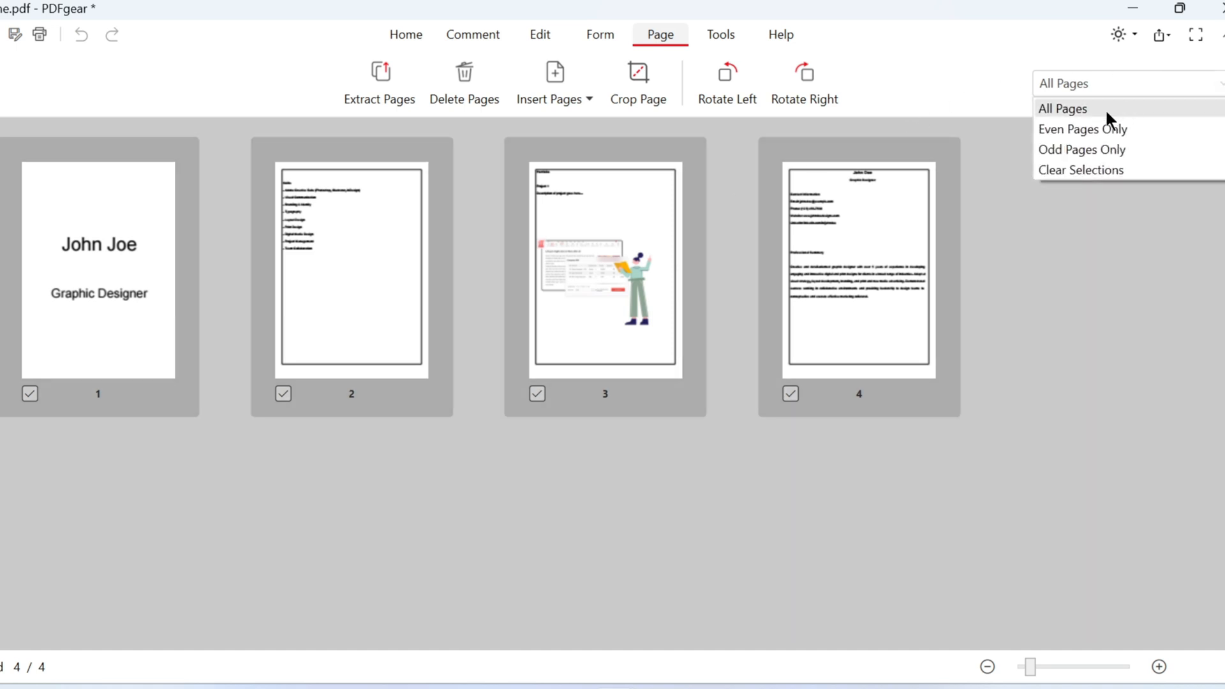
pyautogui.click(1083, 129)
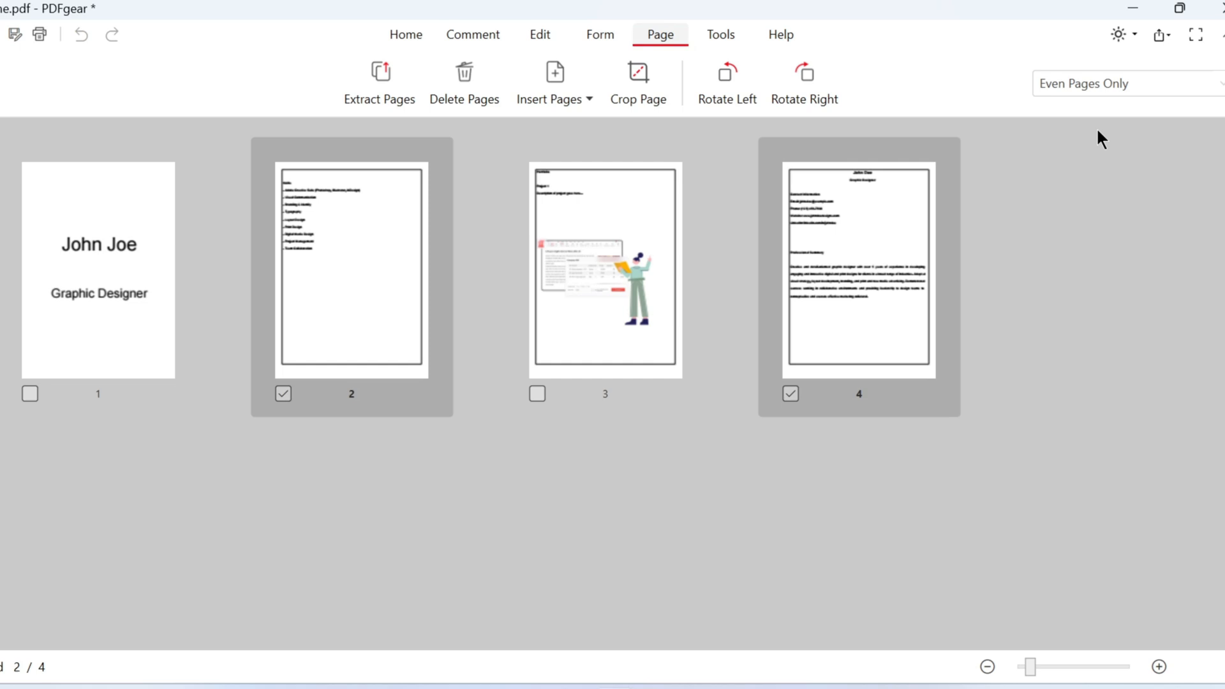
pyautogui.click(1126, 85)
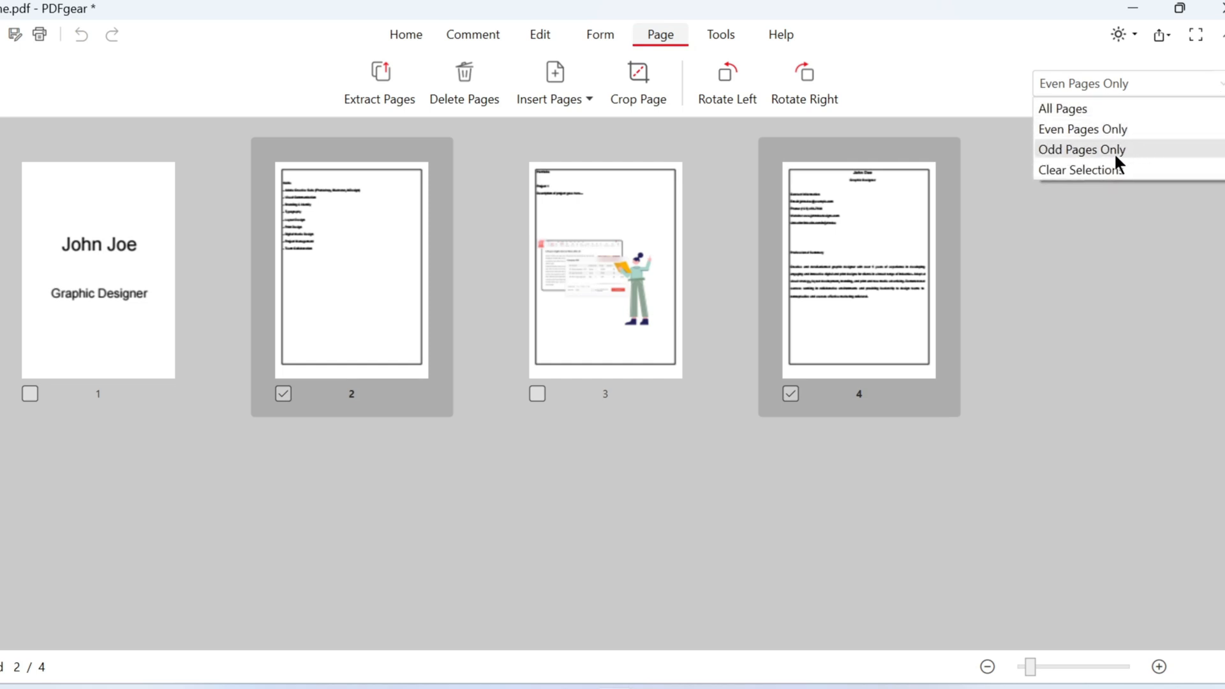
pyautogui.click(1081, 170)
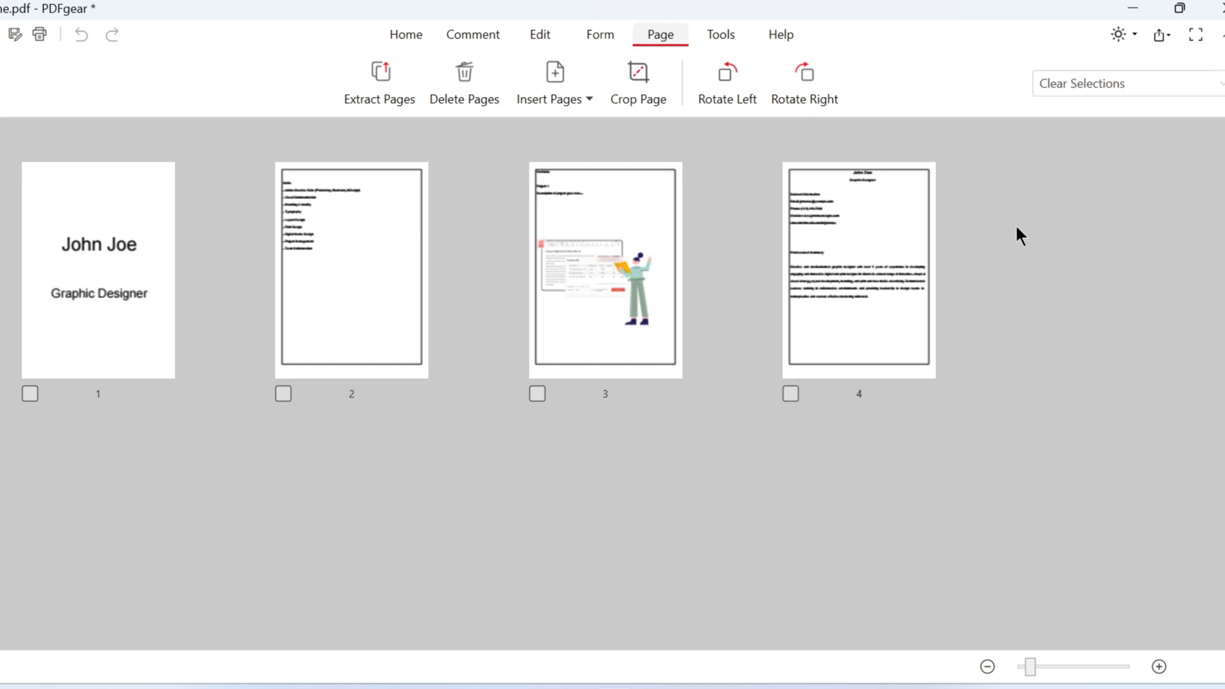
pyautogui.moveTo(1016, 239)
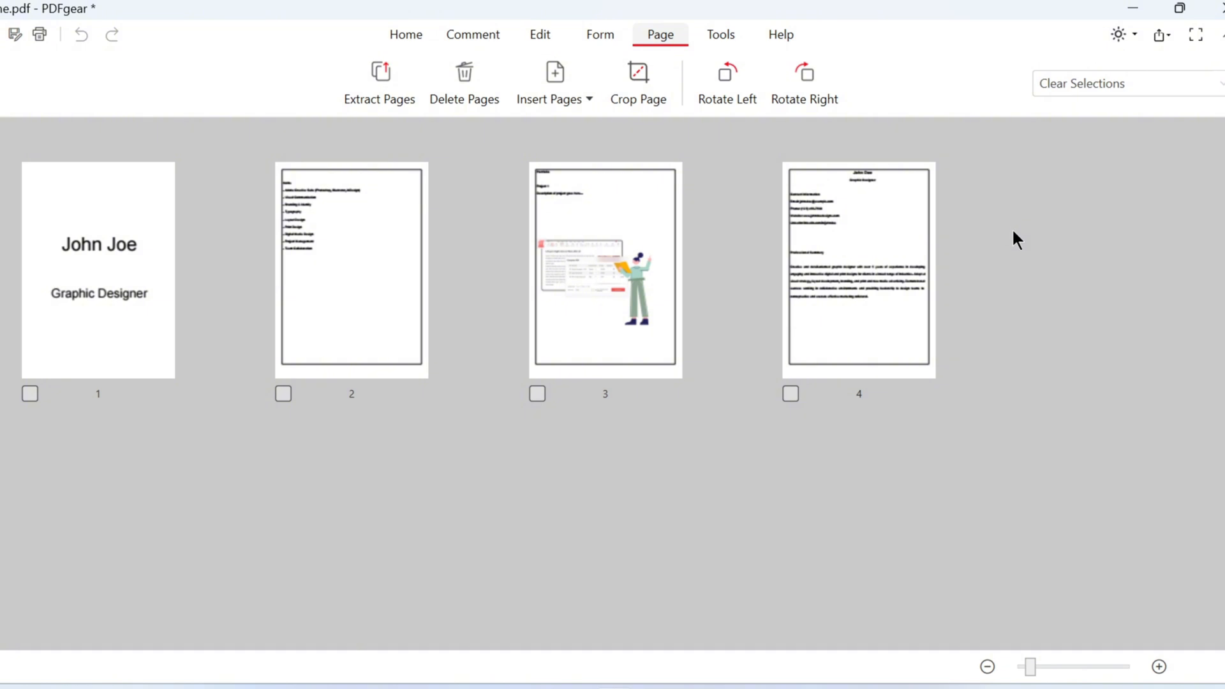
pyautogui.moveTo(1030, 241)
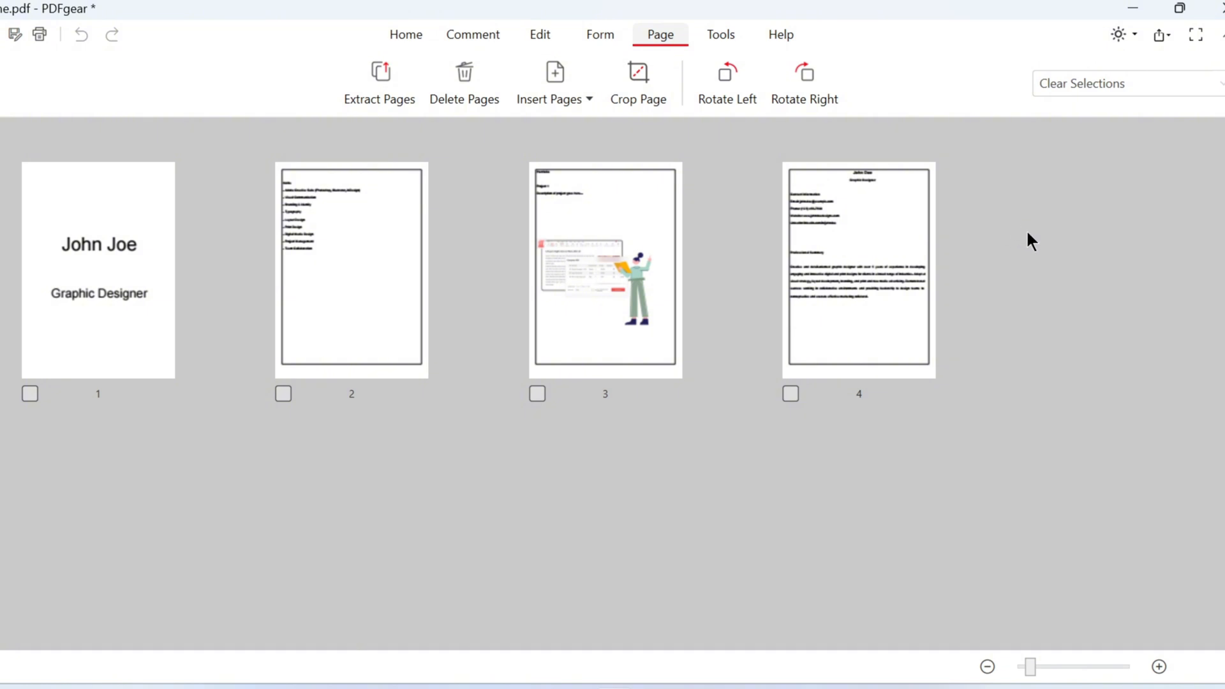
pyautogui.moveTo(1020, 337)
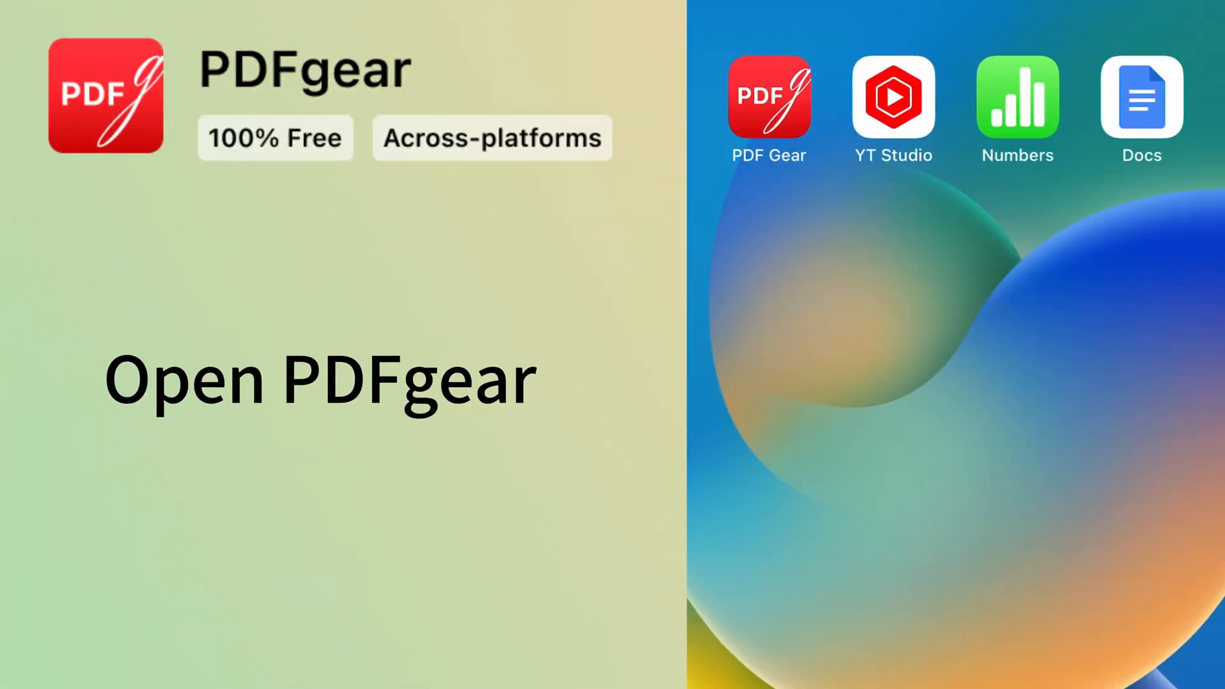
# Launch PDFgear on the tablet and start editing PDFgear User Guide.pdf.
pyautogui.click(768, 95)
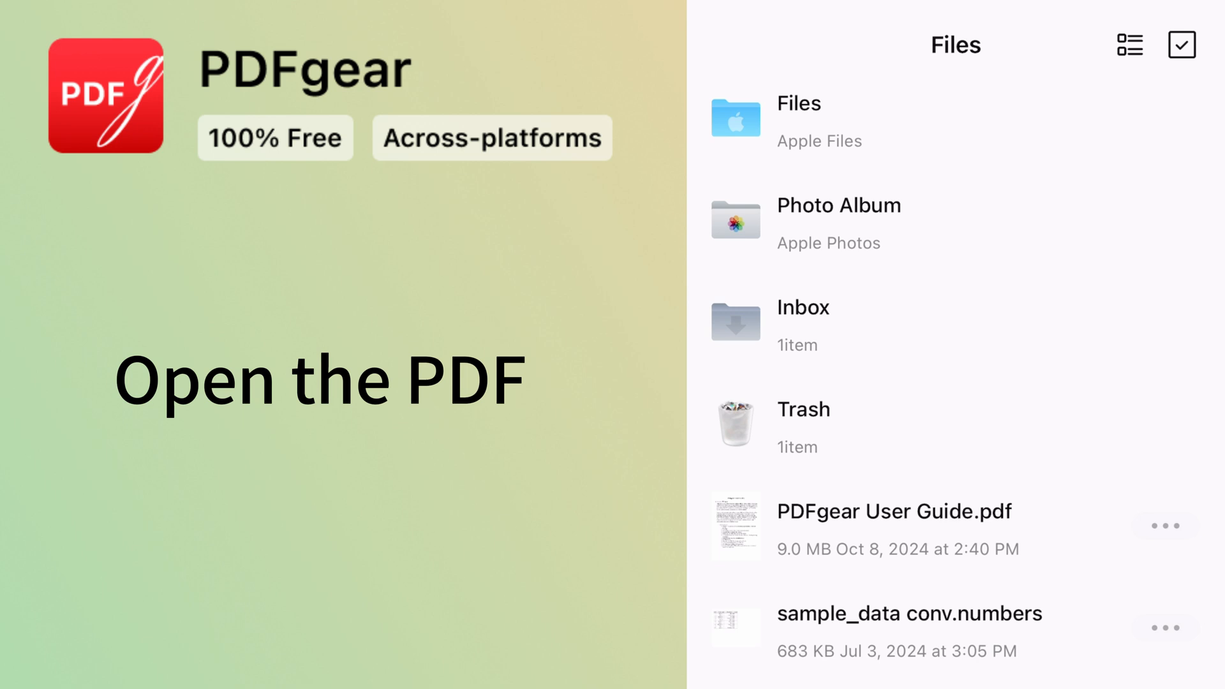
pyautogui.click(894, 512)
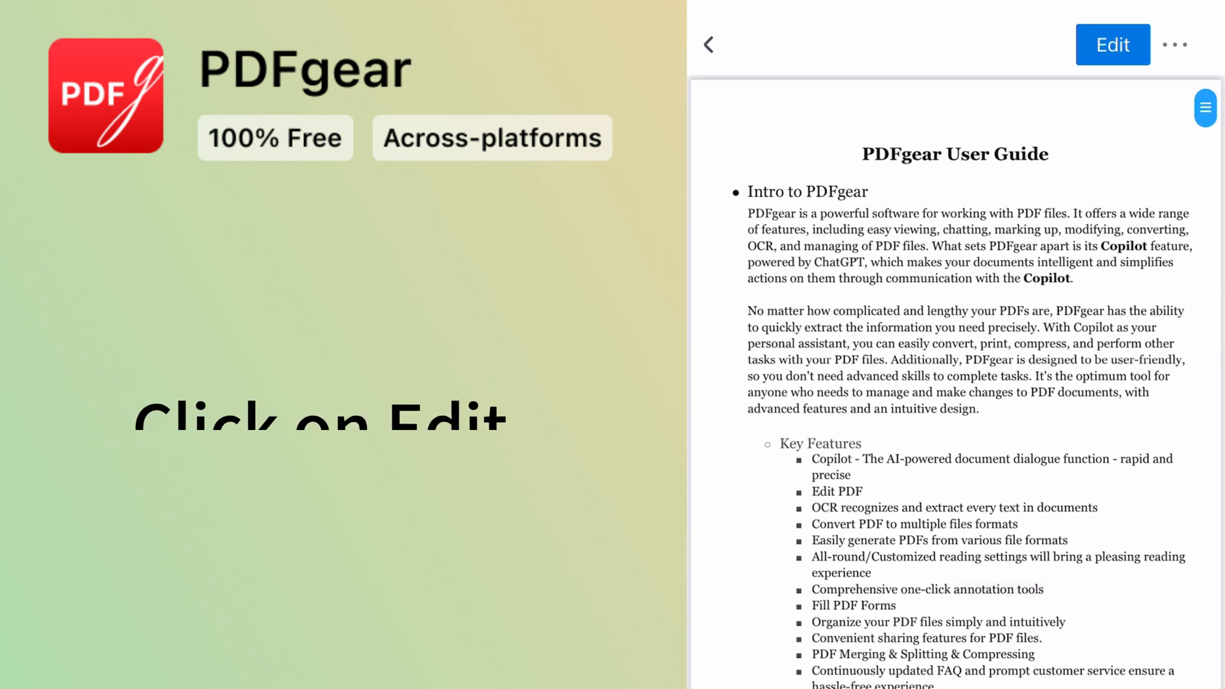
pyautogui.click(1111, 44)
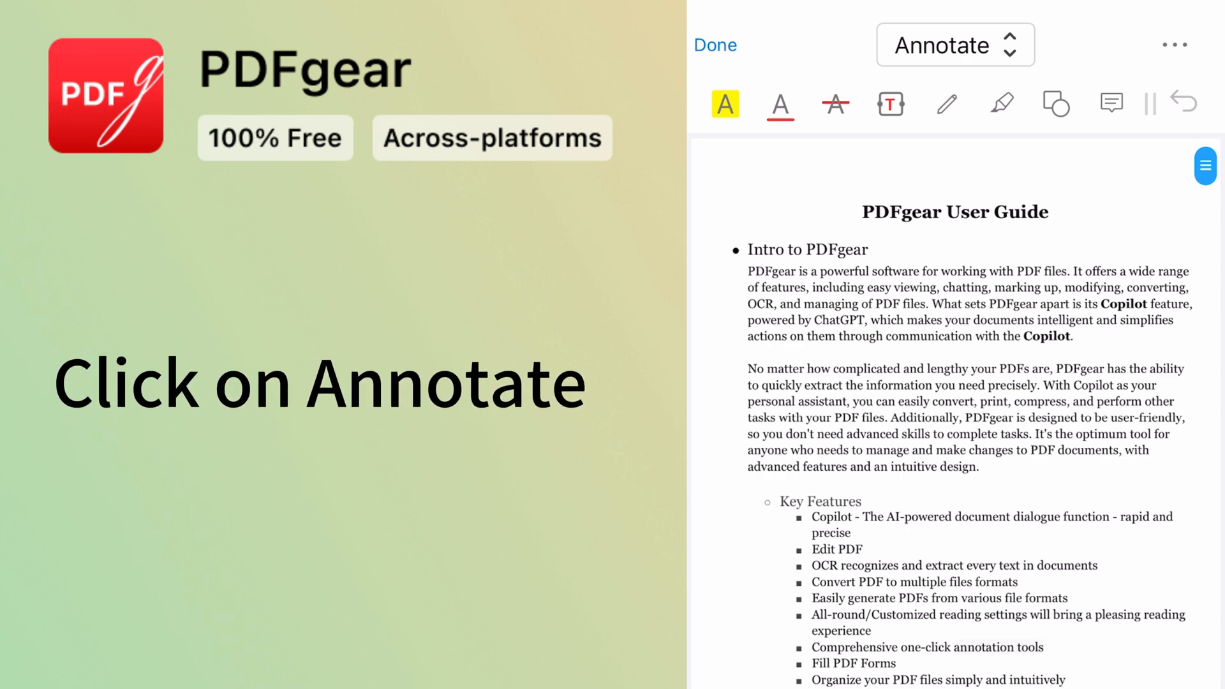
# Switch the editing mode from Annotate to Organize Pages.
pyautogui.click(954, 45)
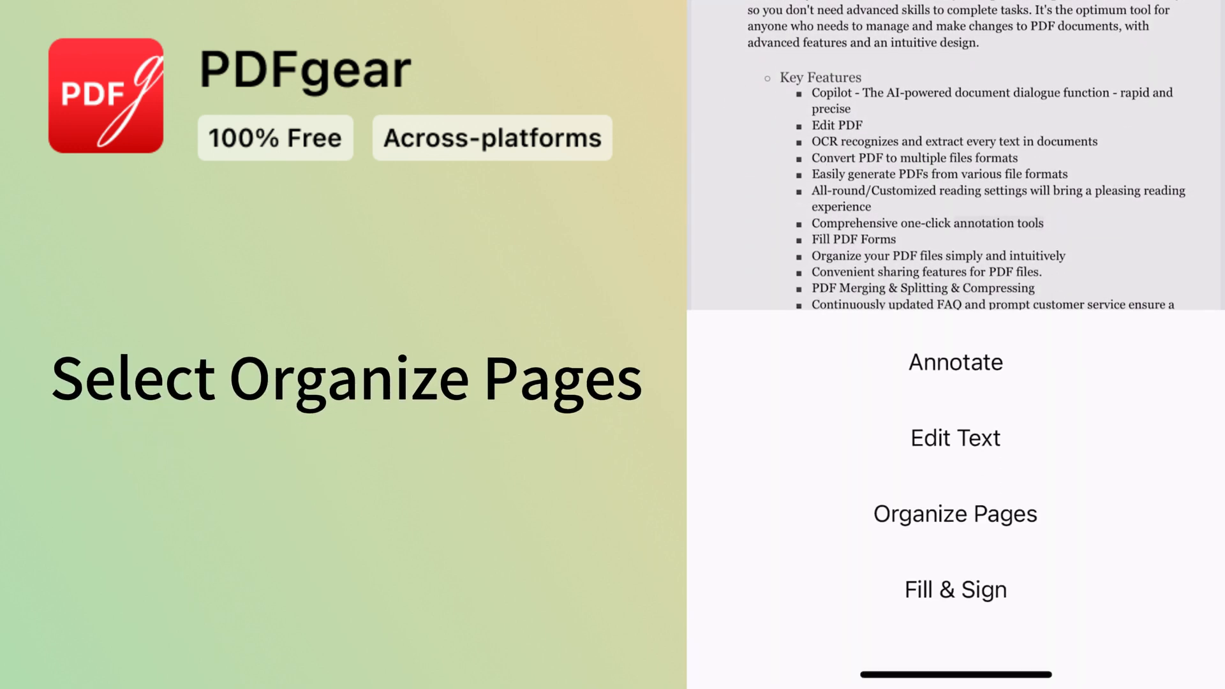
pyautogui.click(955, 513)
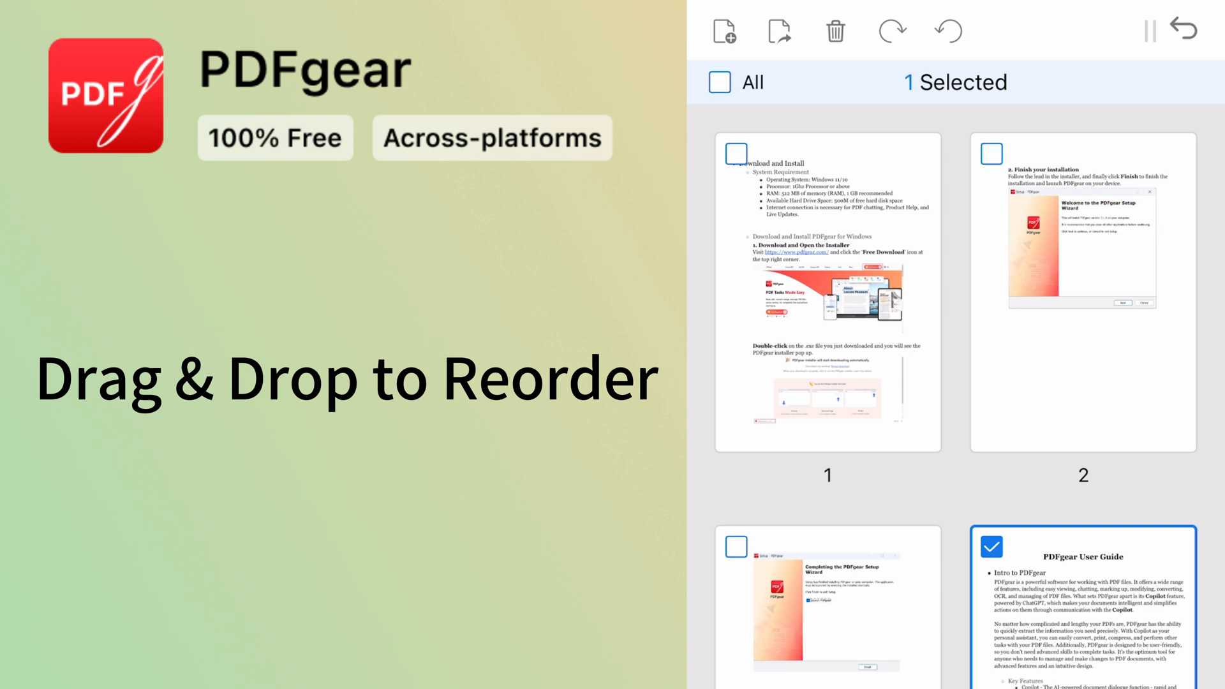
# Move the introduction page to position 1, then try rotate and delete on the selected page.
pyautogui.click(735, 546)
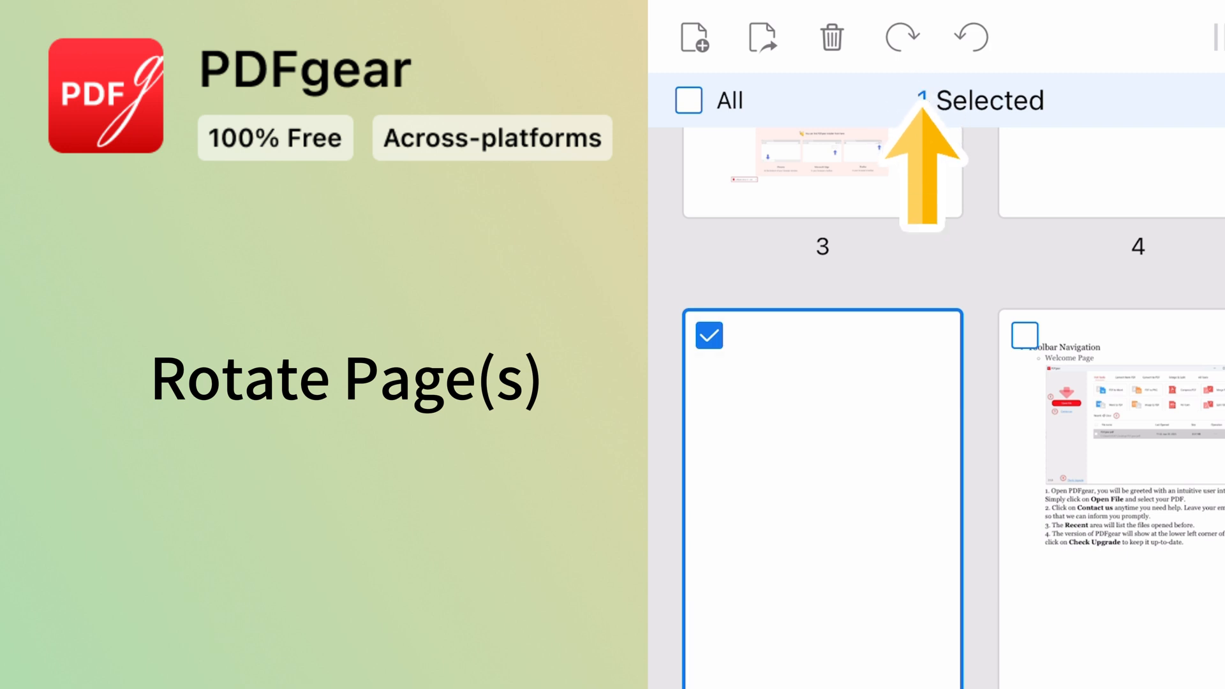
pyautogui.click(831, 37)
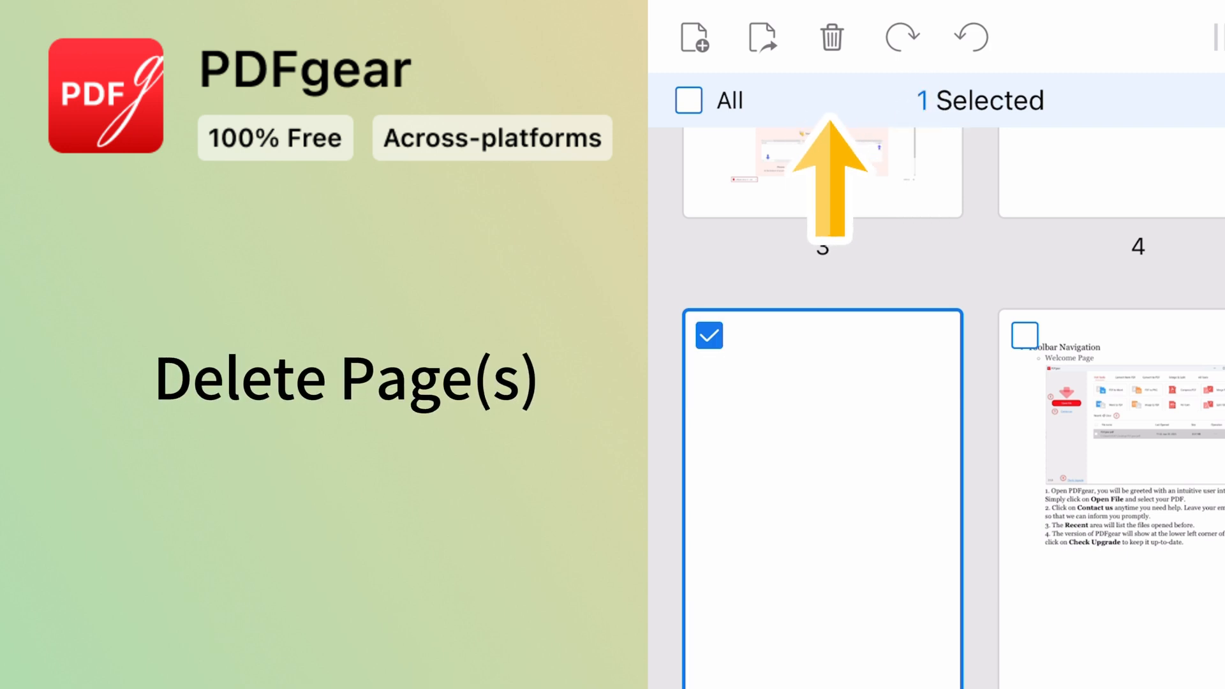
pyautogui.click(944, 92)
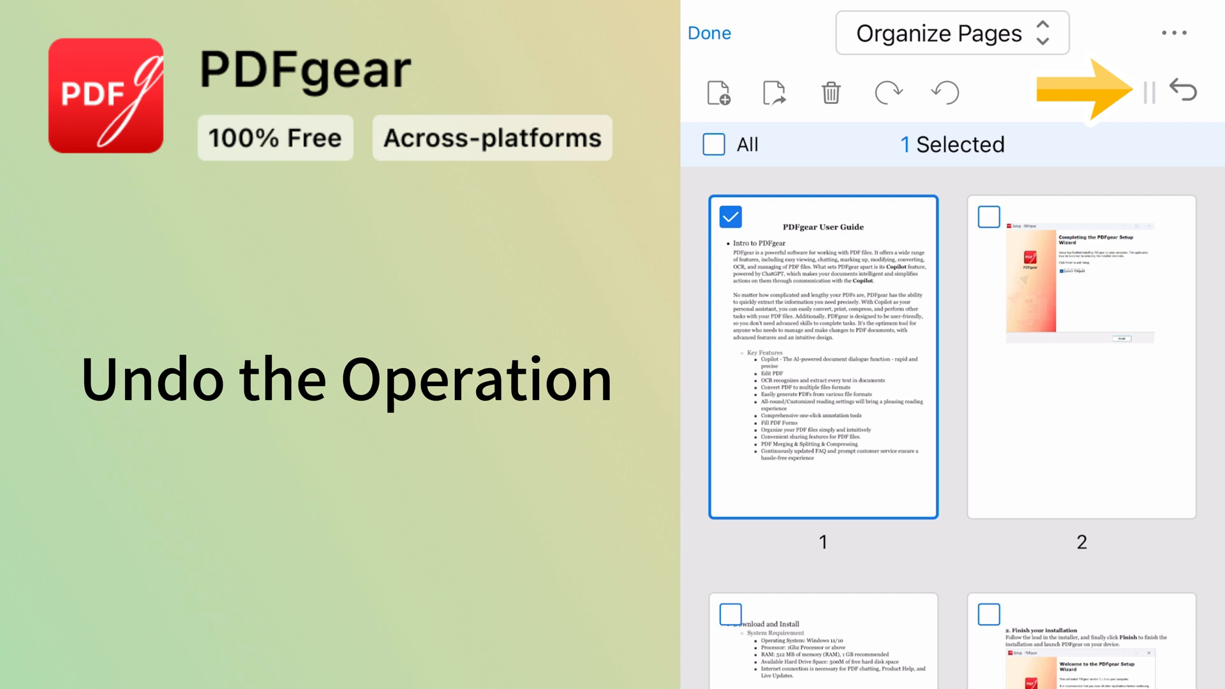
# Undo the last edit, then extract page 7 as 'PDFgear User Guide_extract.pdf' and dismiss the success alert.
pyautogui.click(1185, 89)
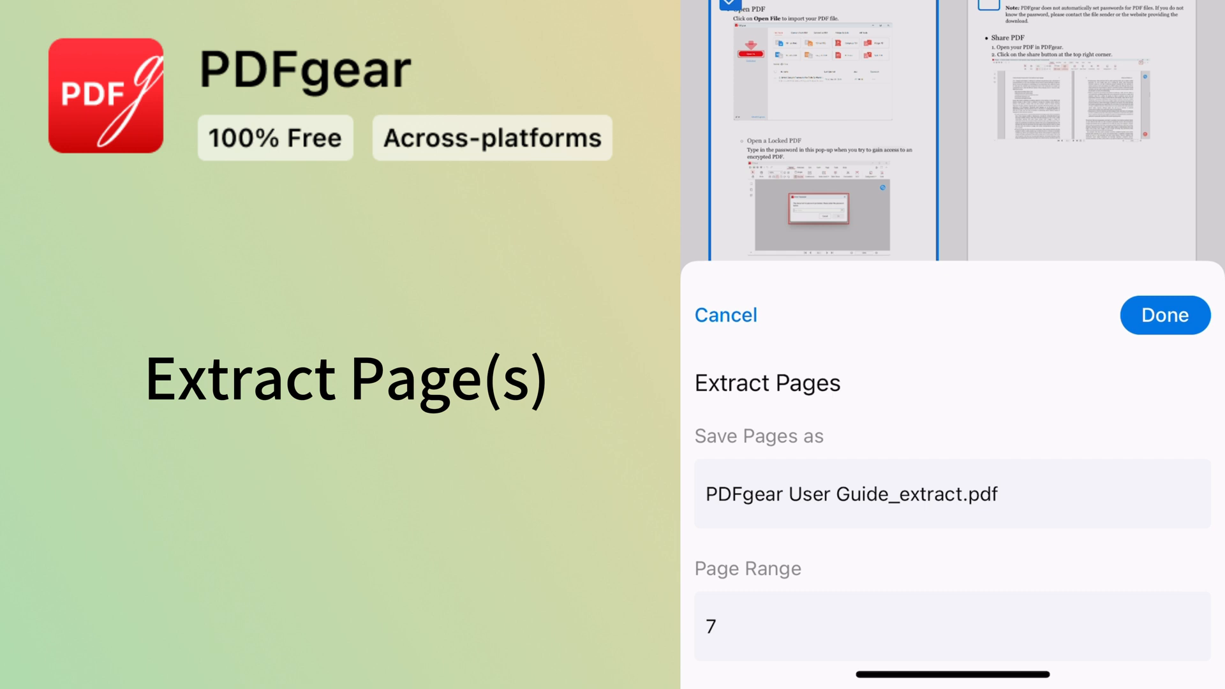
pyautogui.click(1164, 315)
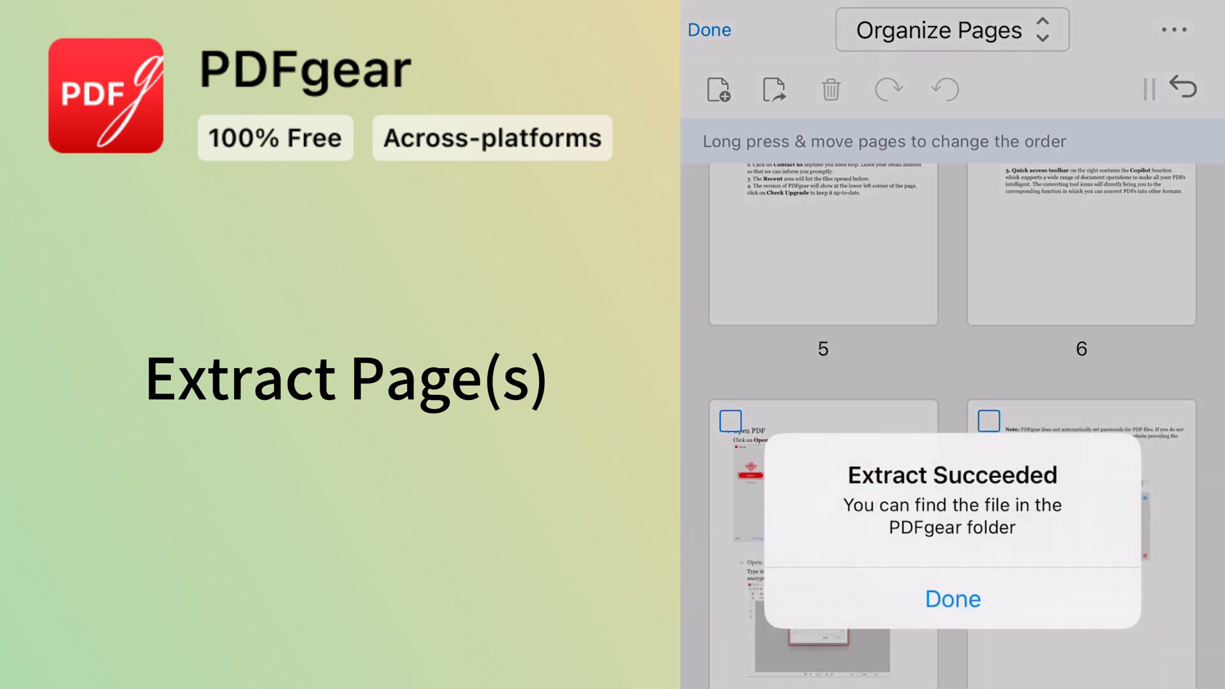
pyautogui.click(950, 599)
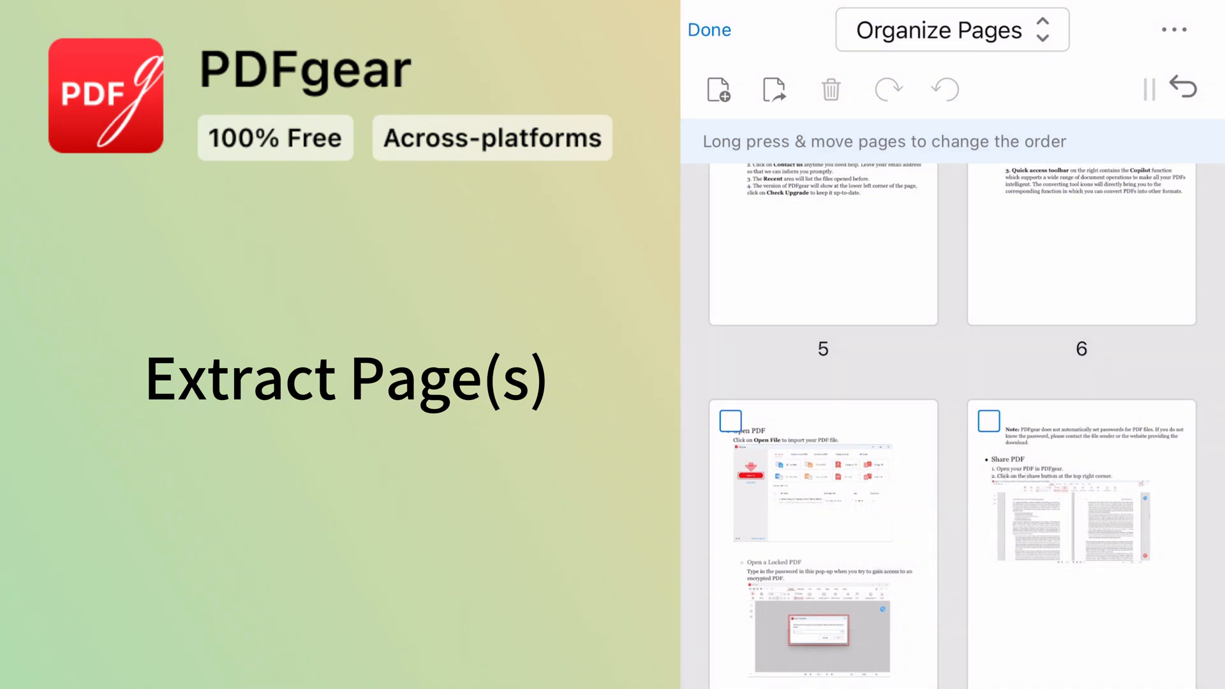